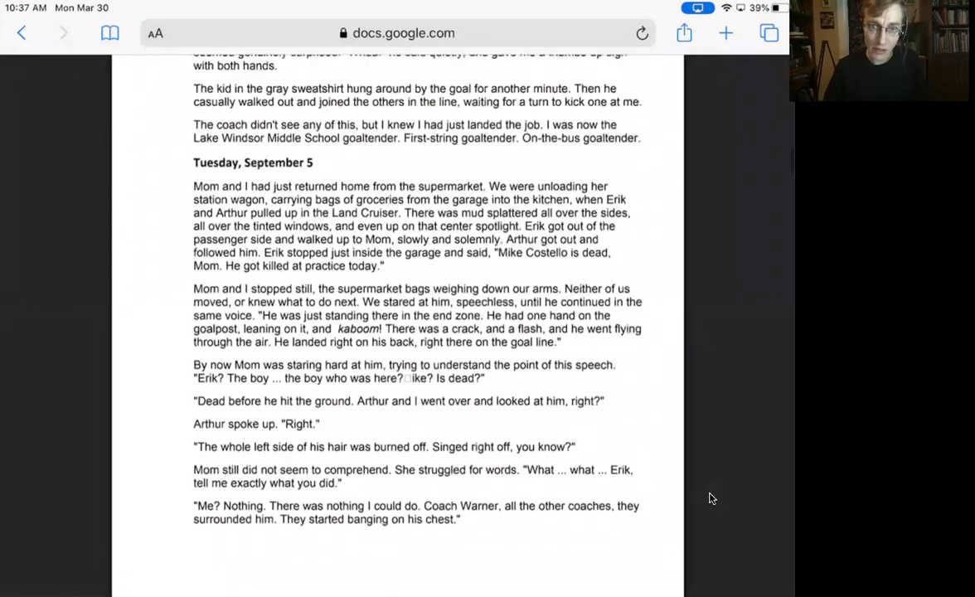
pyautogui.scroll(-3)
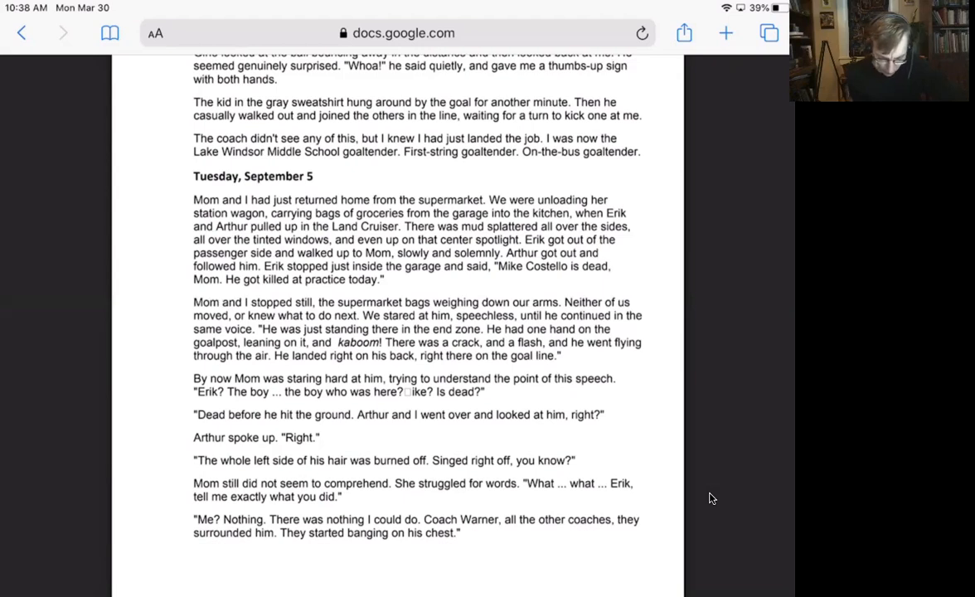
pyautogui.scroll(-3)
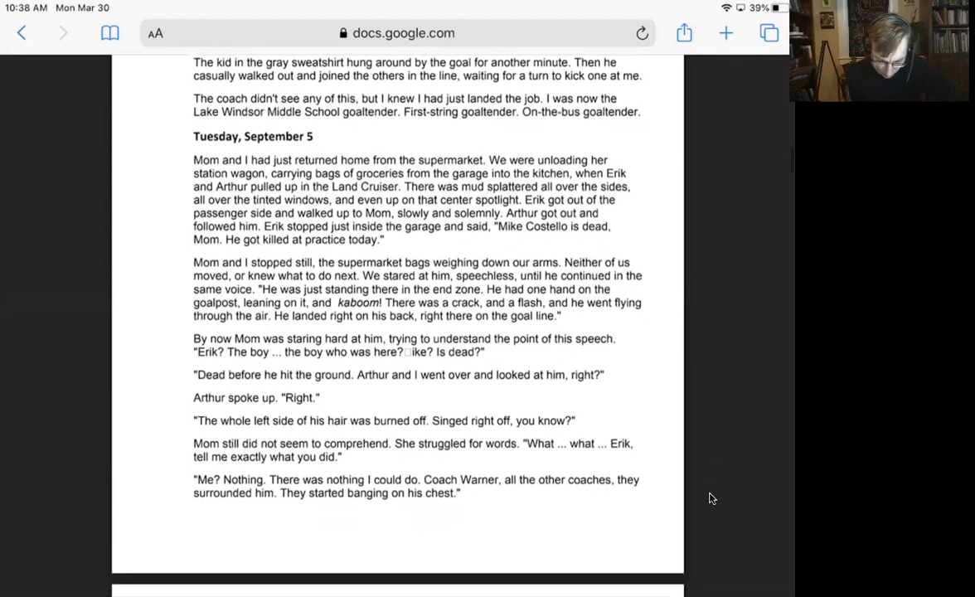
pyautogui.scroll(-3)
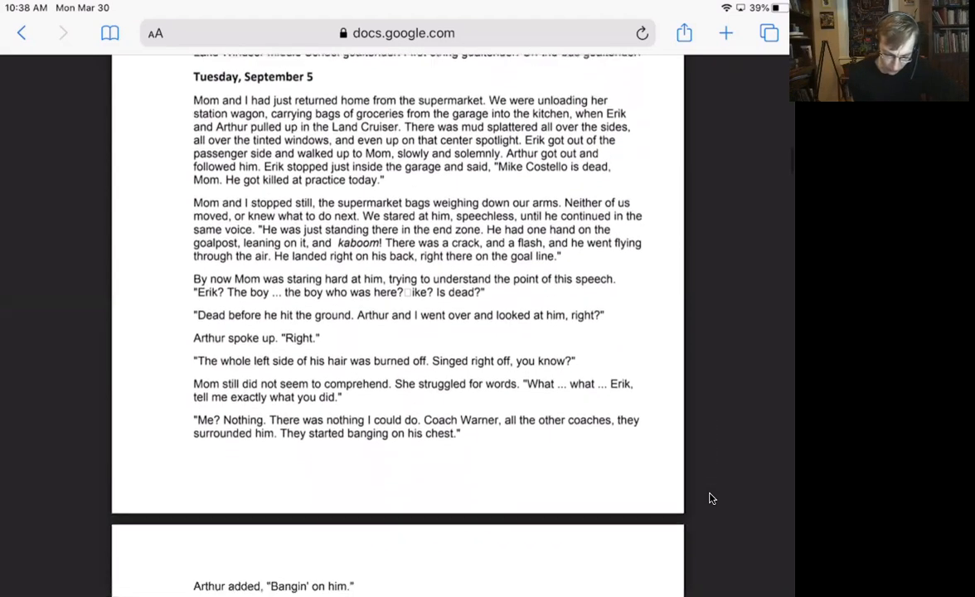
pyautogui.scroll(-3)
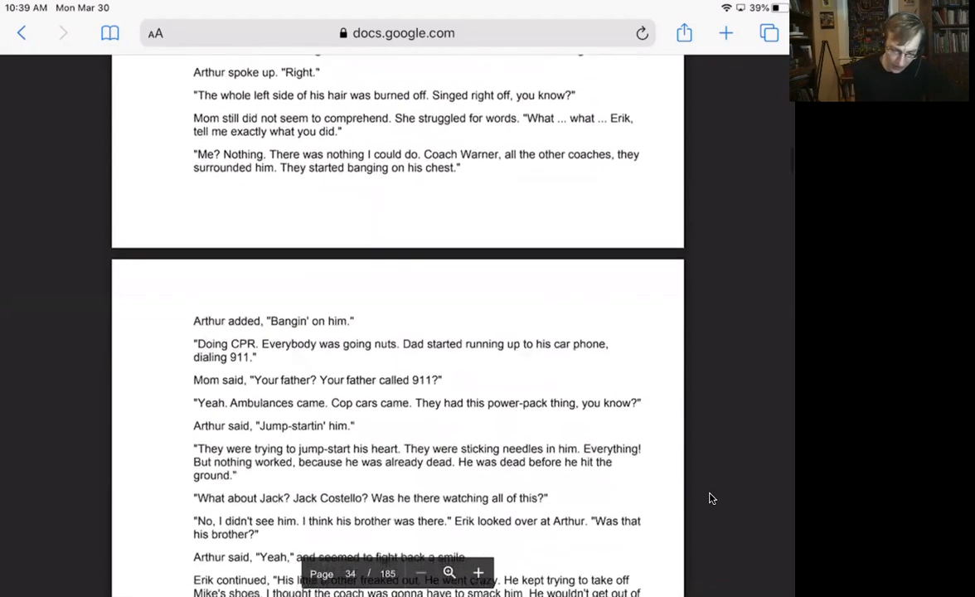
pyautogui.scroll(-3)
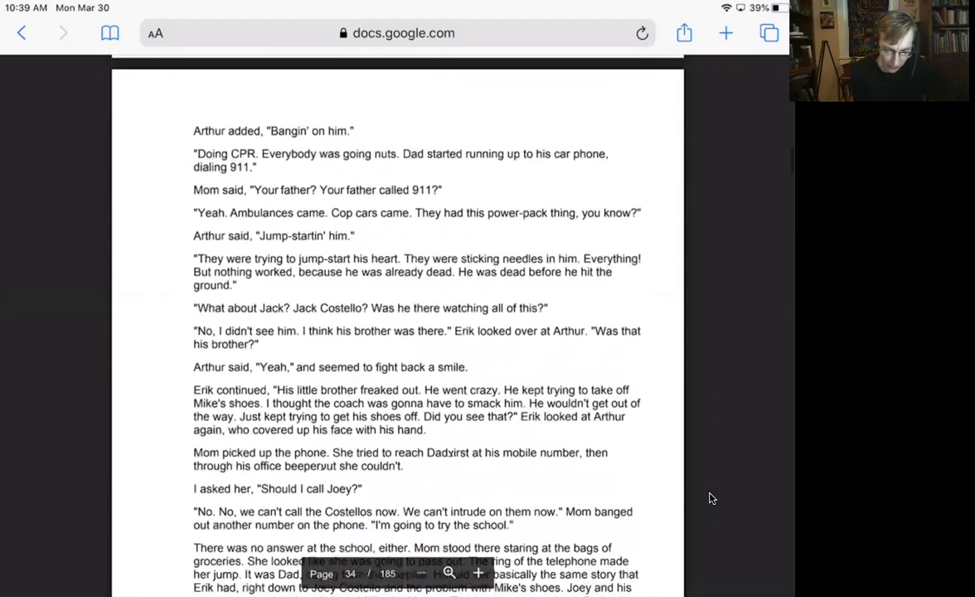
pyautogui.scroll(-3)
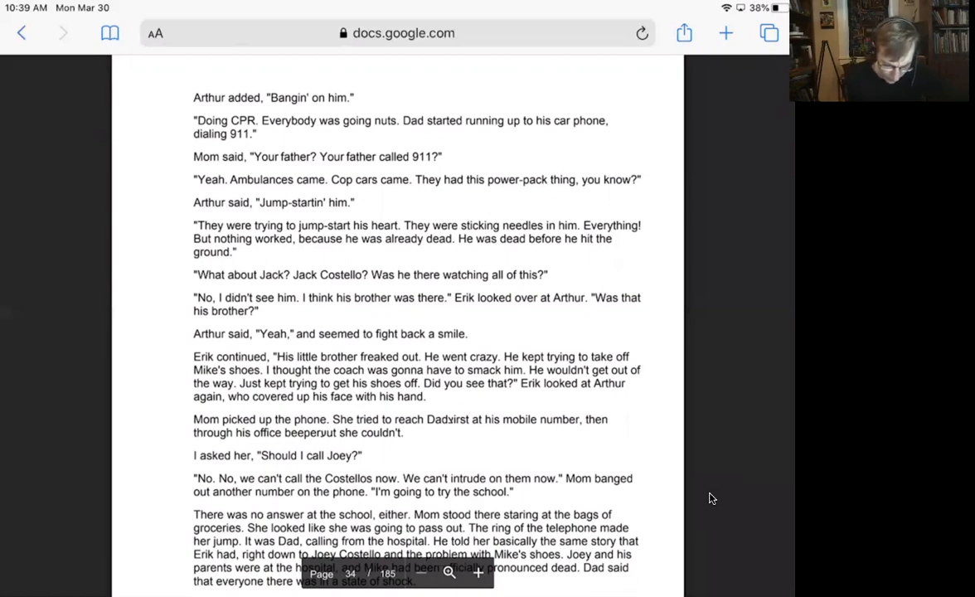
pyautogui.scroll(-3)
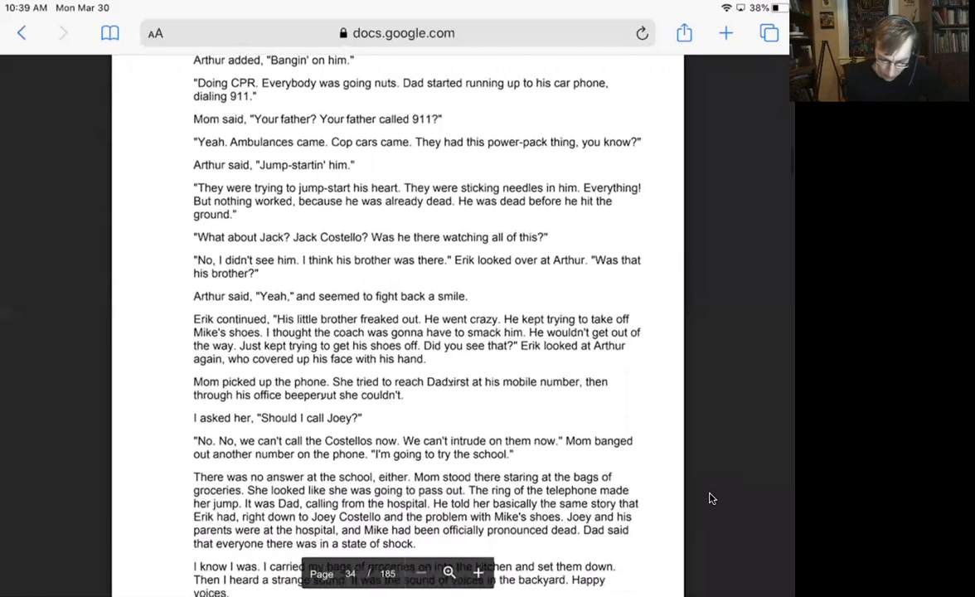
pyautogui.scroll(-3)
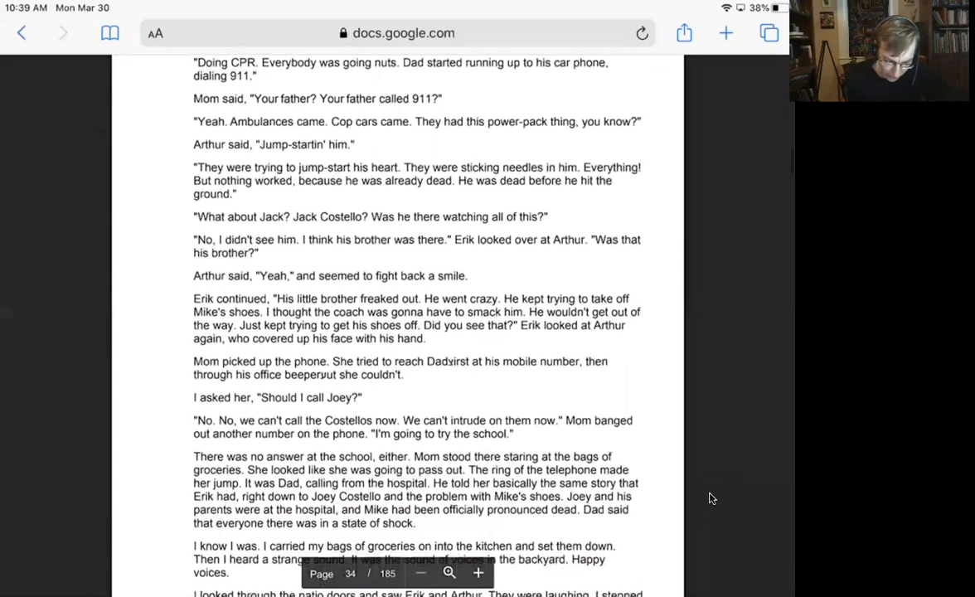
pyautogui.scroll(-3)
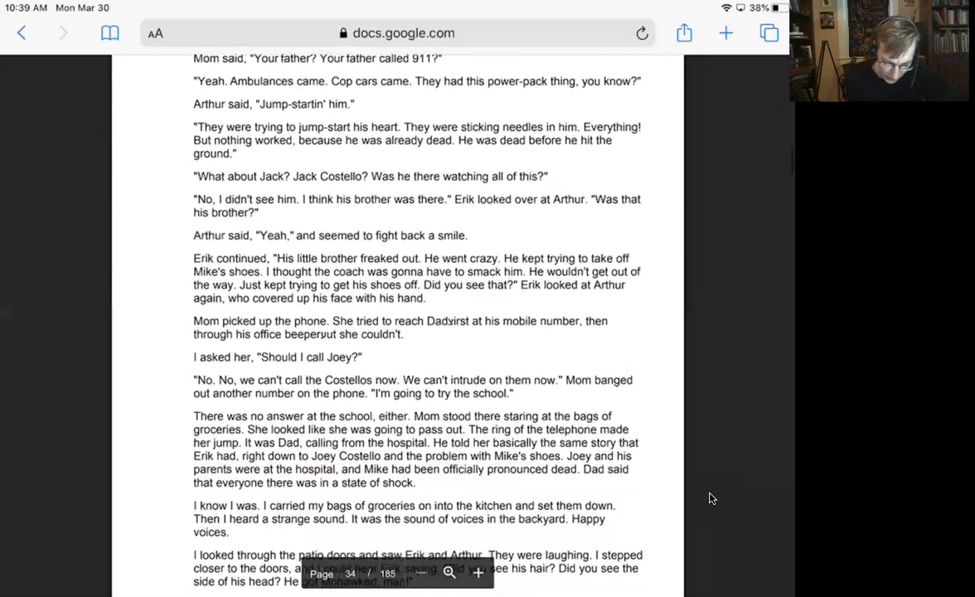
pyautogui.scroll(-3)
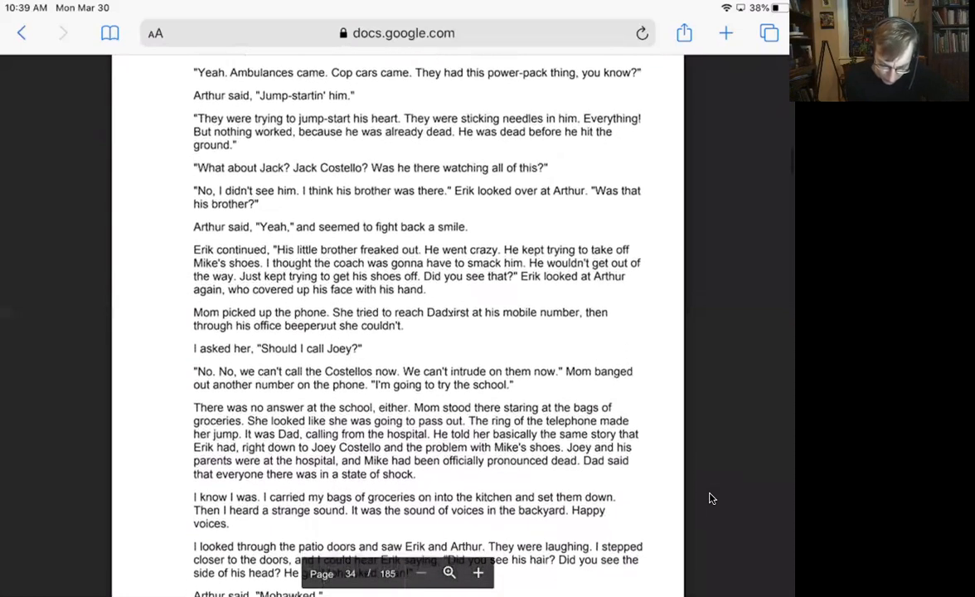
pyautogui.scroll(-3)
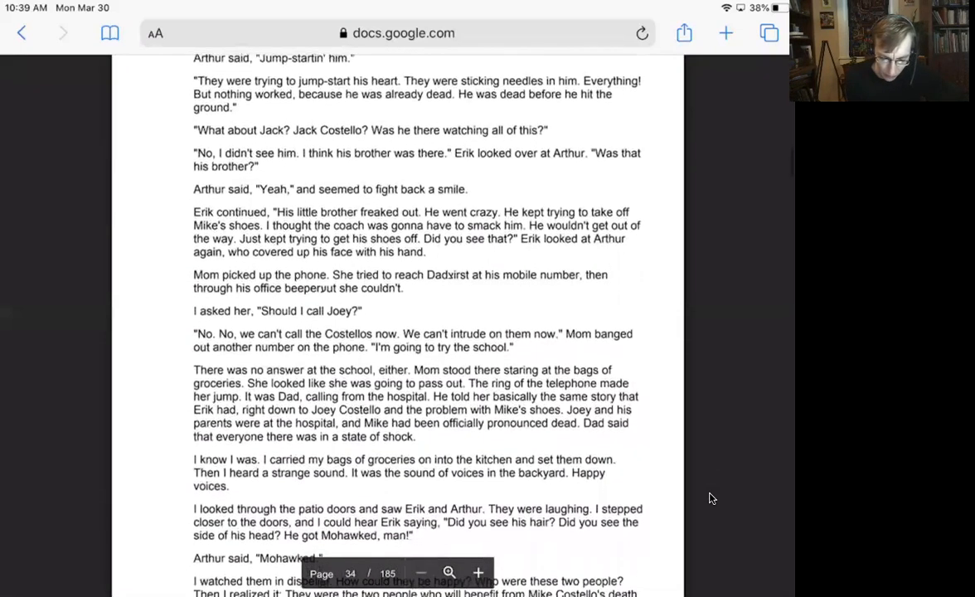
pyautogui.scroll(-3)
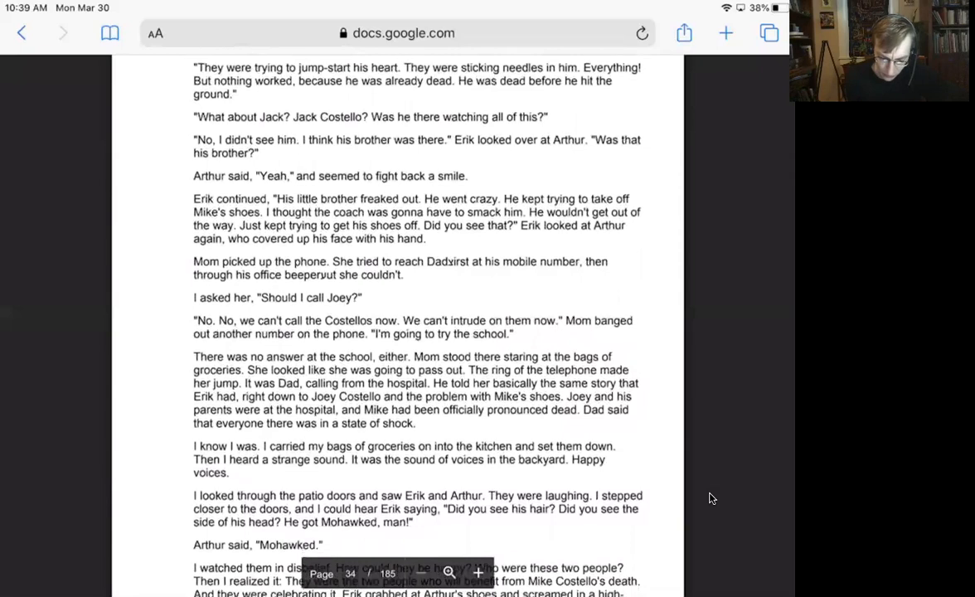
pyautogui.scroll(-3)
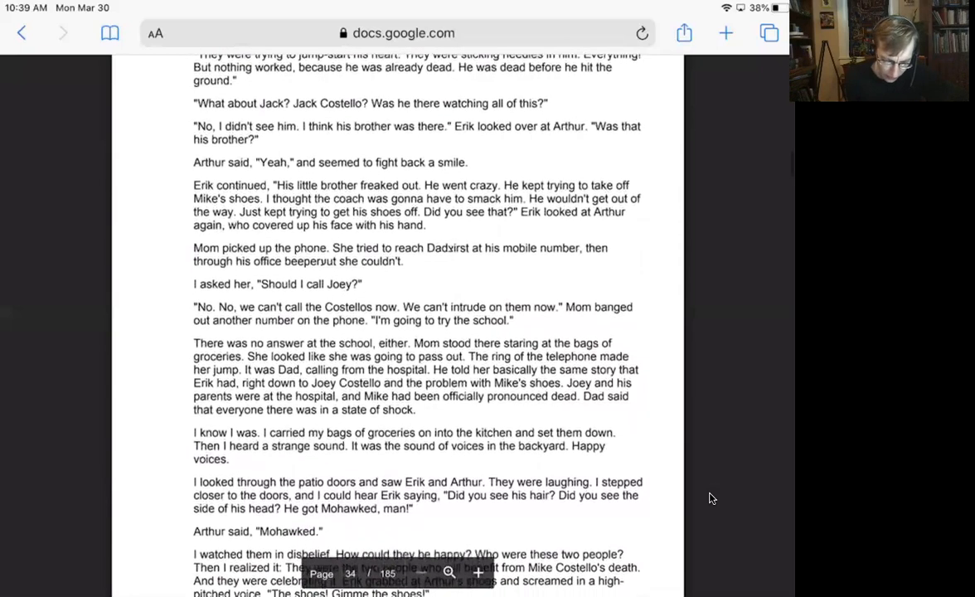
pyautogui.scroll(-3)
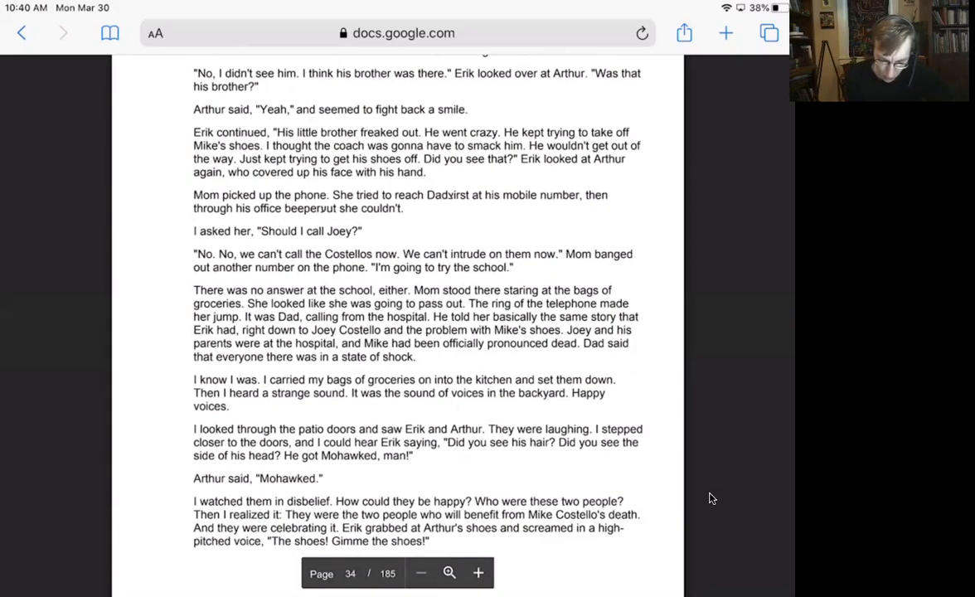
pyautogui.scroll(-3)
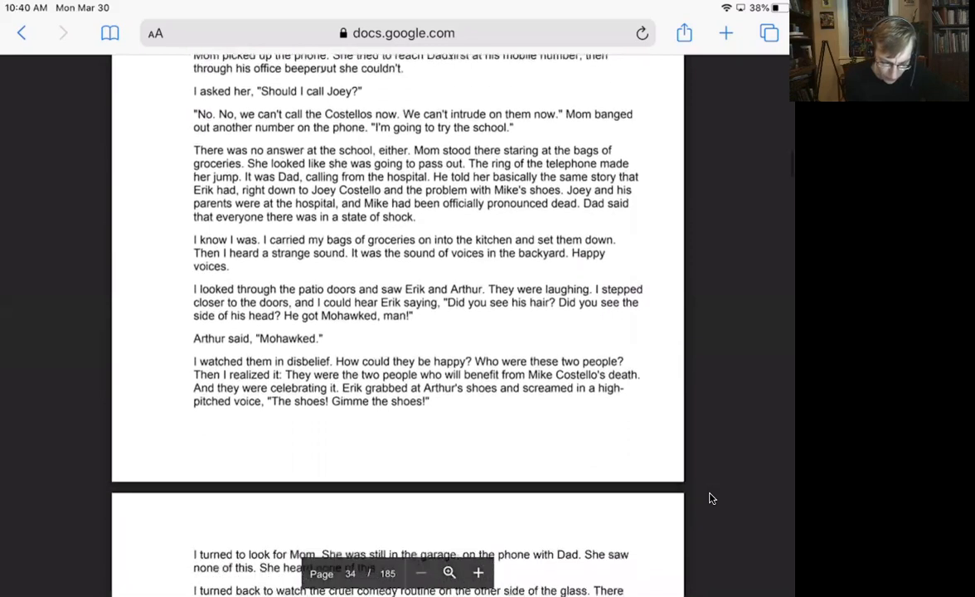
pyautogui.scroll(-3)
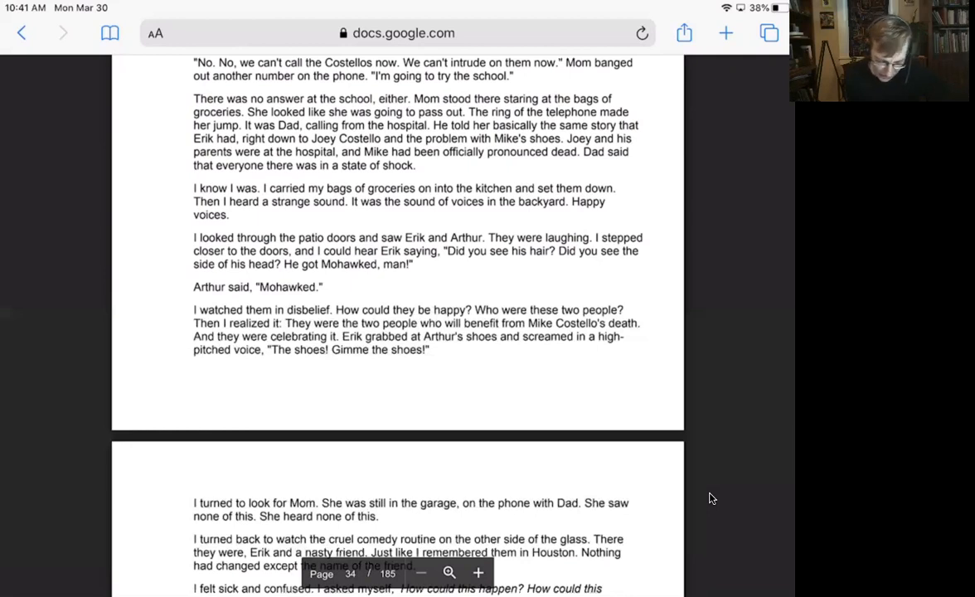
pyautogui.scroll(-3)
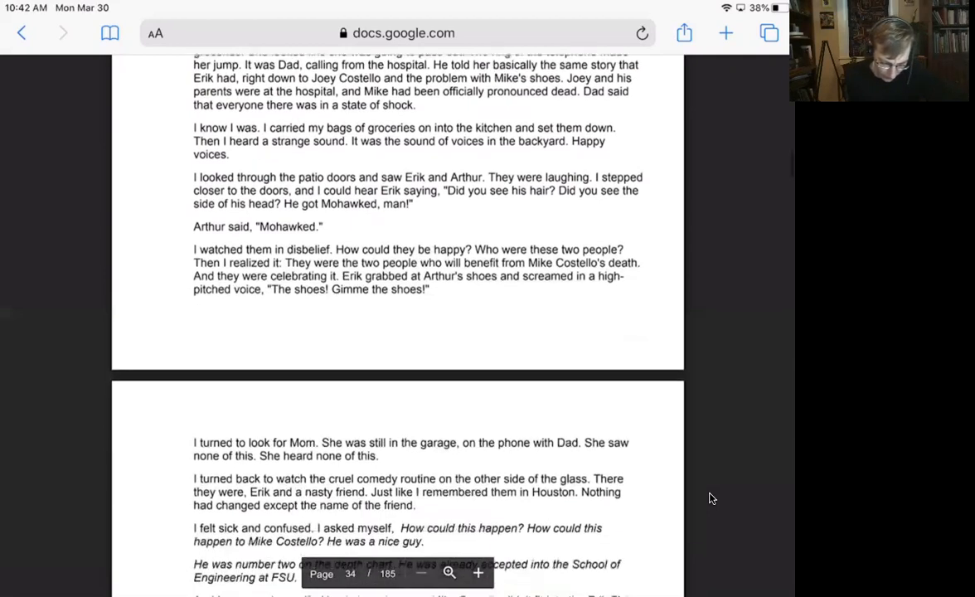
pyautogui.scroll(-3)
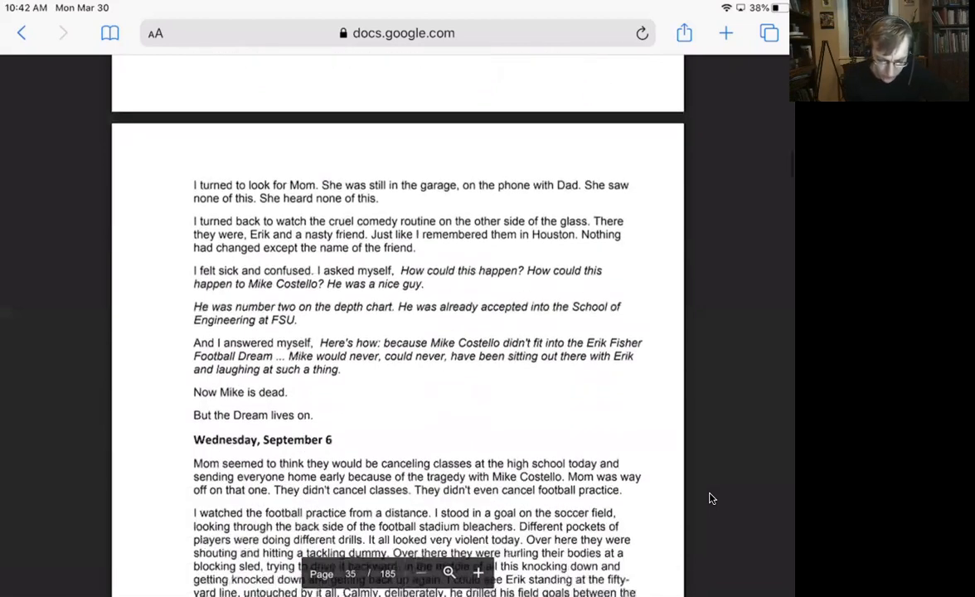
pyautogui.scroll(-3)
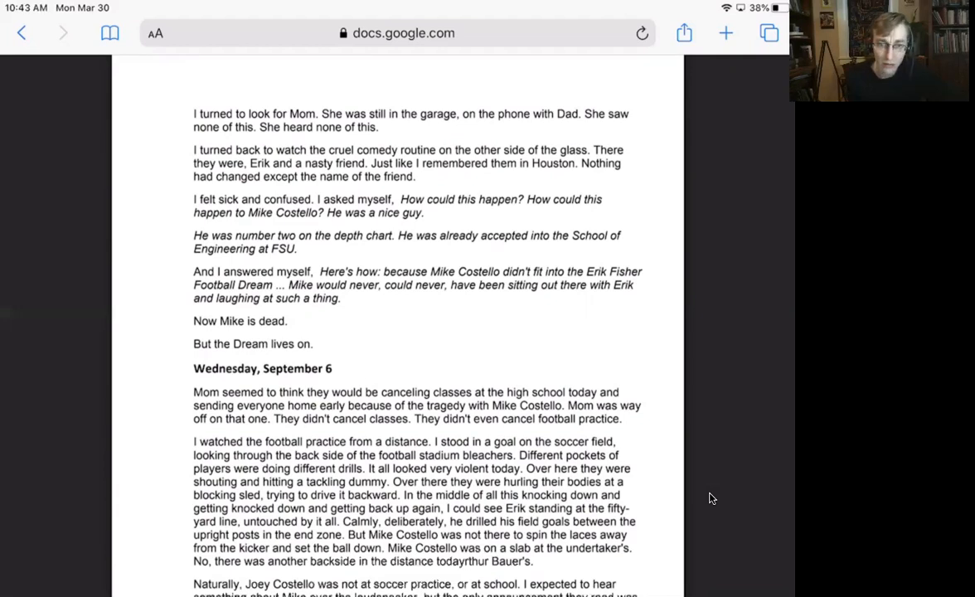
pyautogui.scroll(-3)
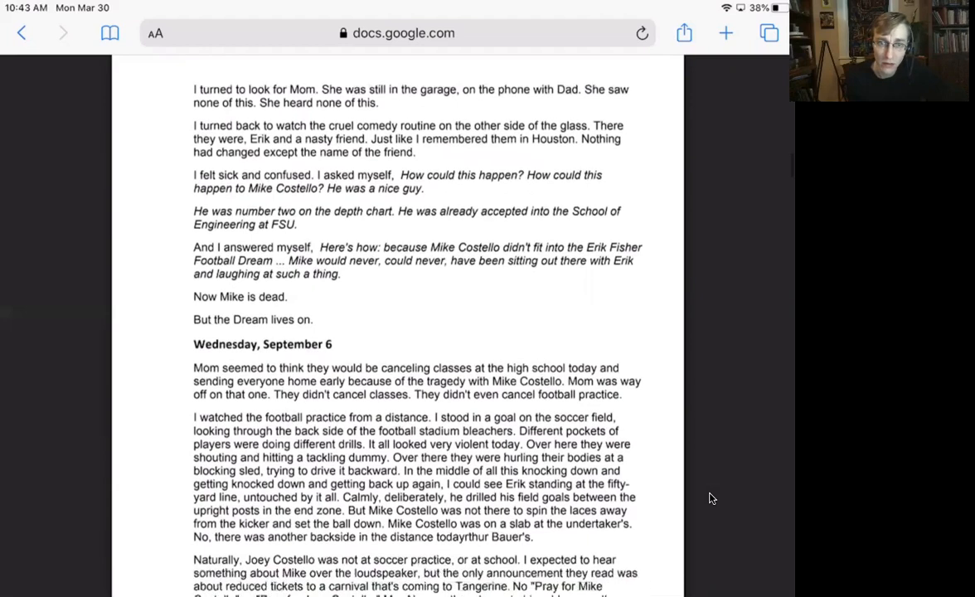
pyautogui.scroll(-3)
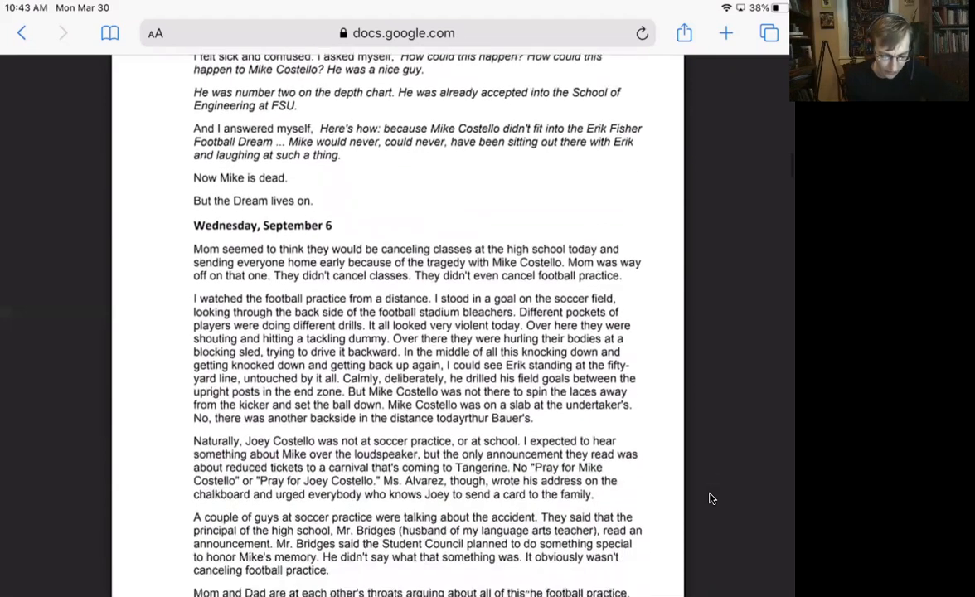
pyautogui.scroll(-3)
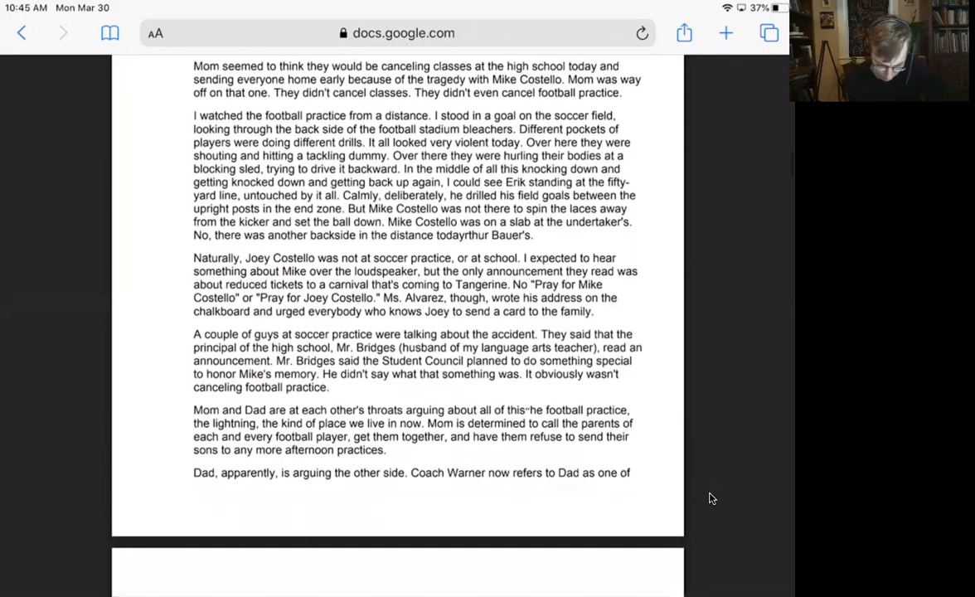
pyautogui.scroll(-3)
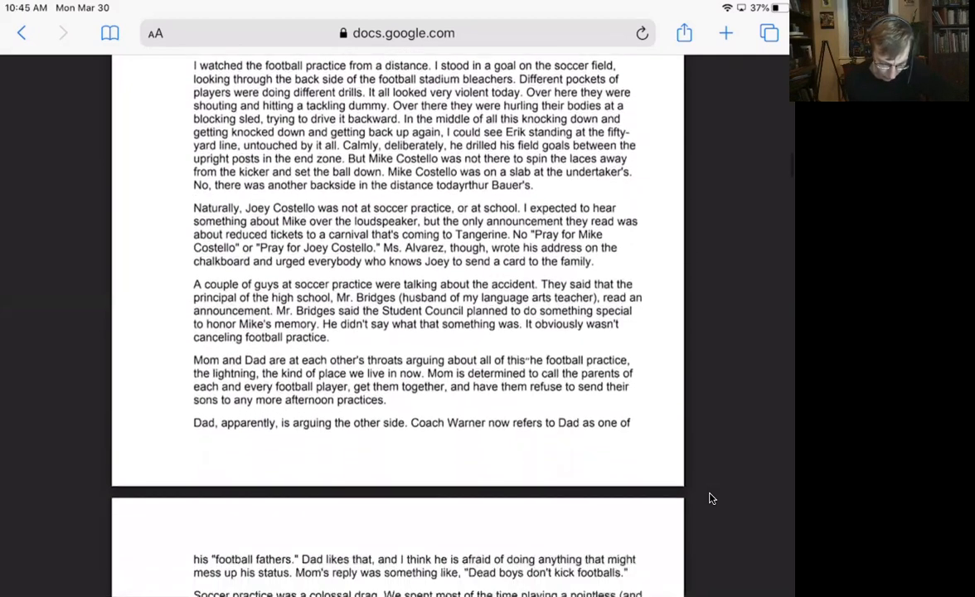
pyautogui.scroll(-3)
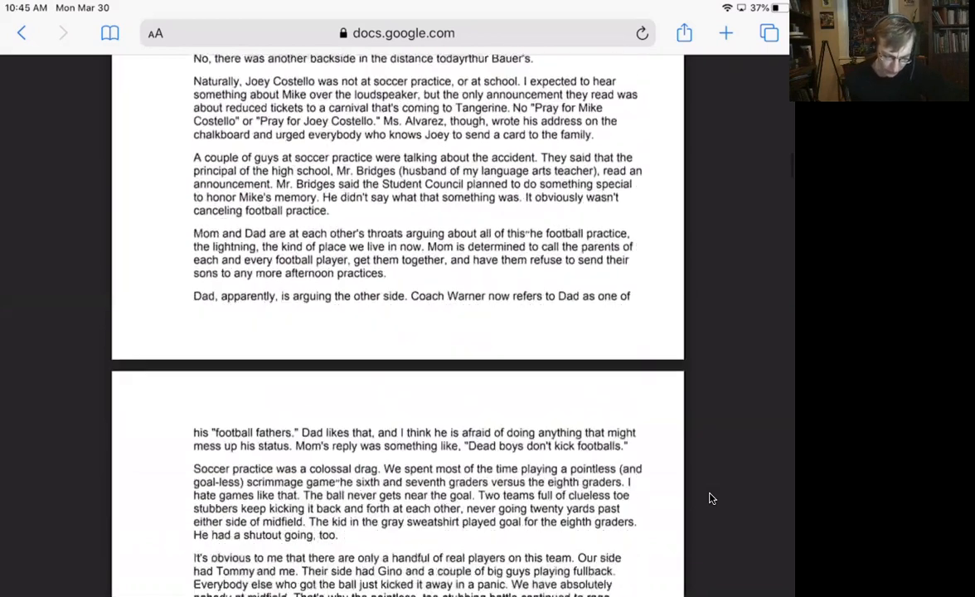
pyautogui.scroll(-3)
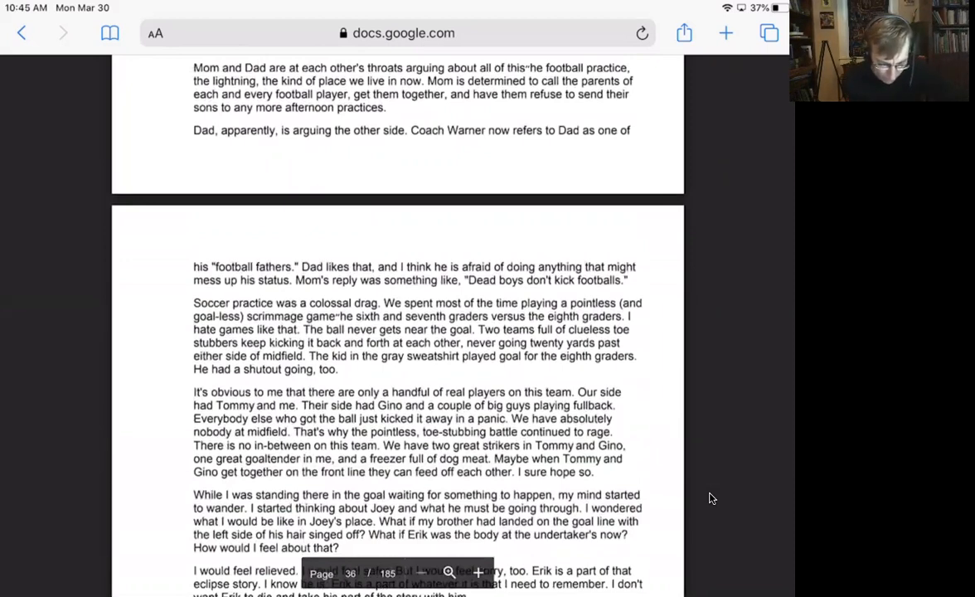
pyautogui.scroll(-3)
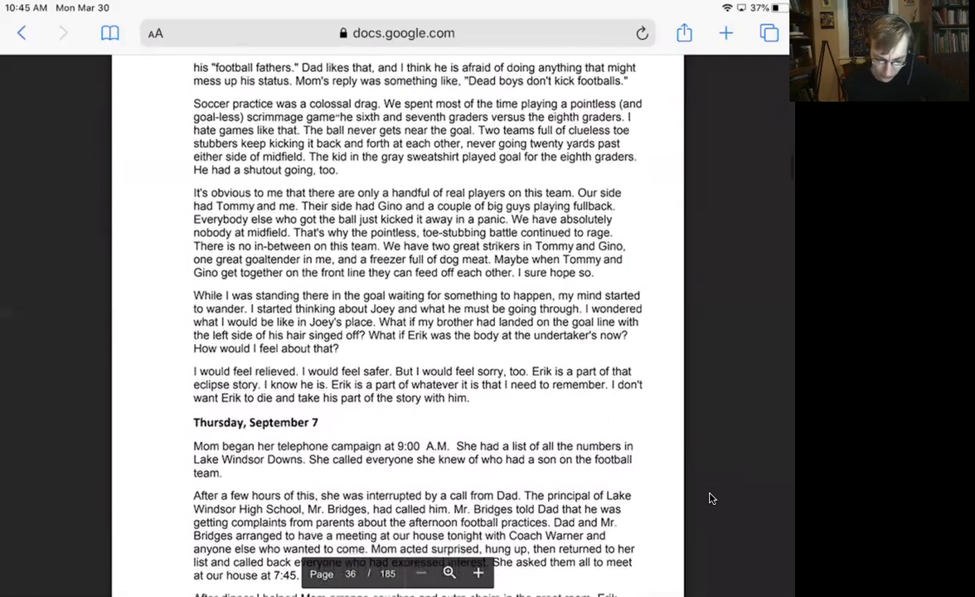
pyautogui.scroll(3)
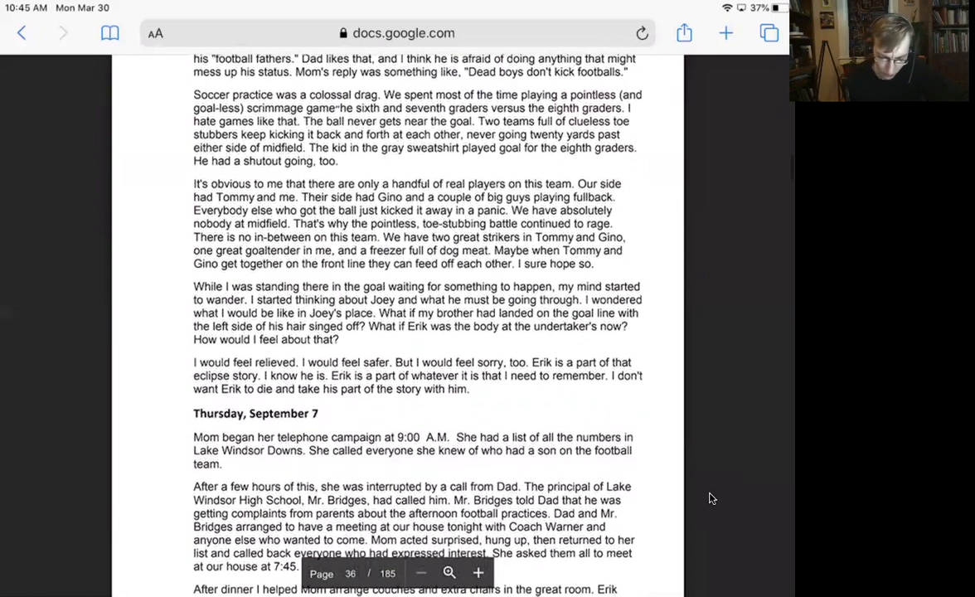
pyautogui.scroll(-3)
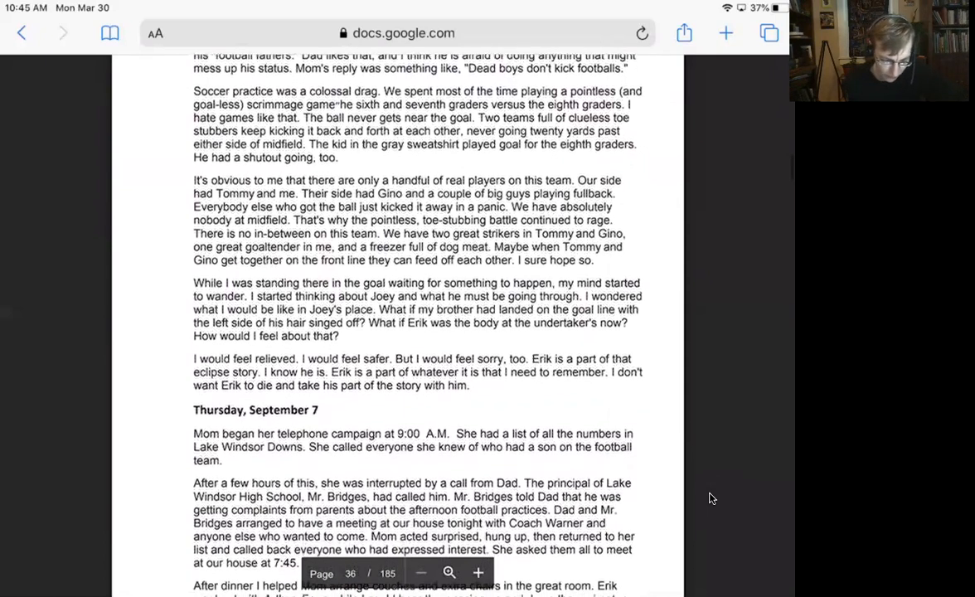
pyautogui.scroll(-3)
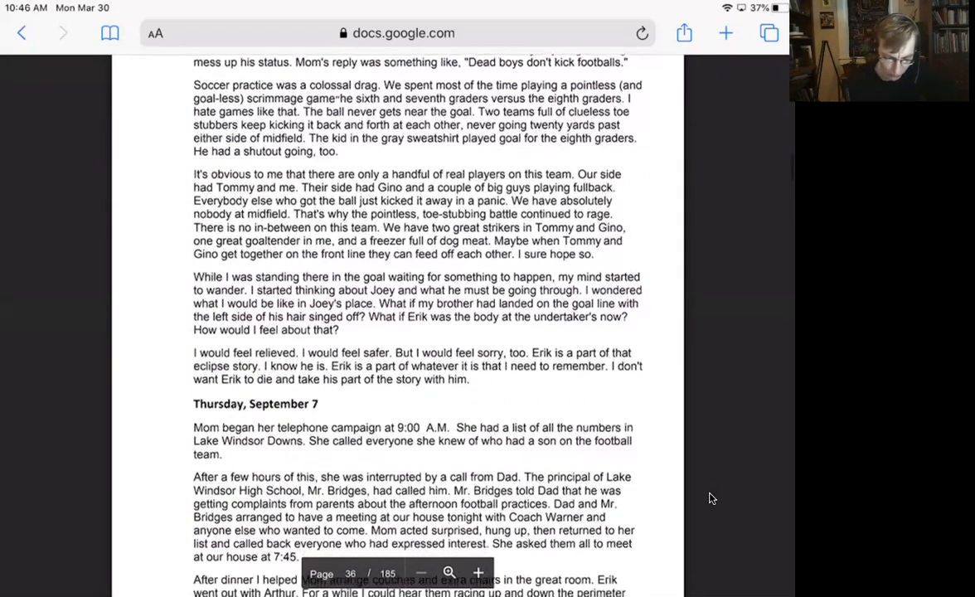
pyautogui.scroll(-3)
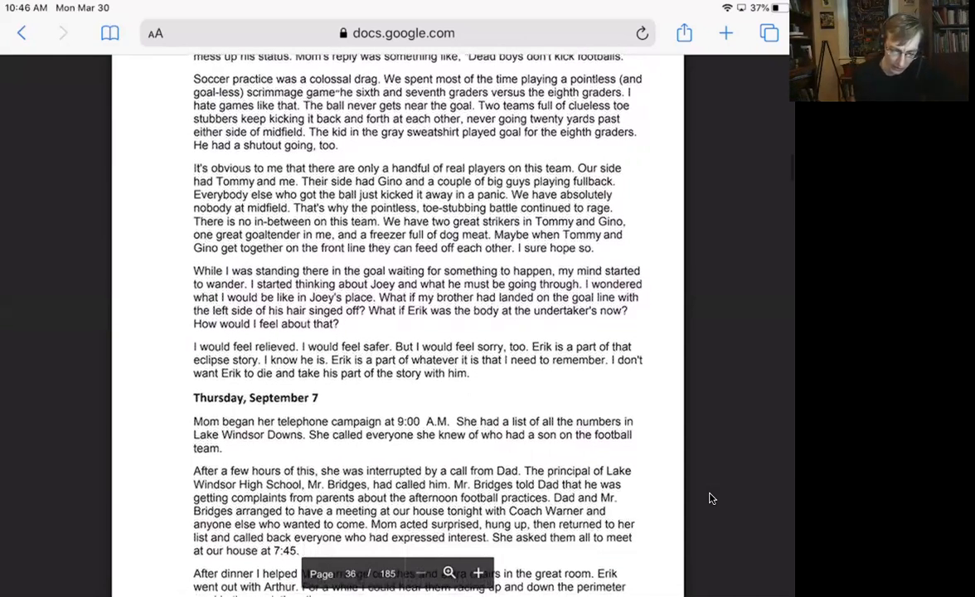
pyautogui.scroll(-3)
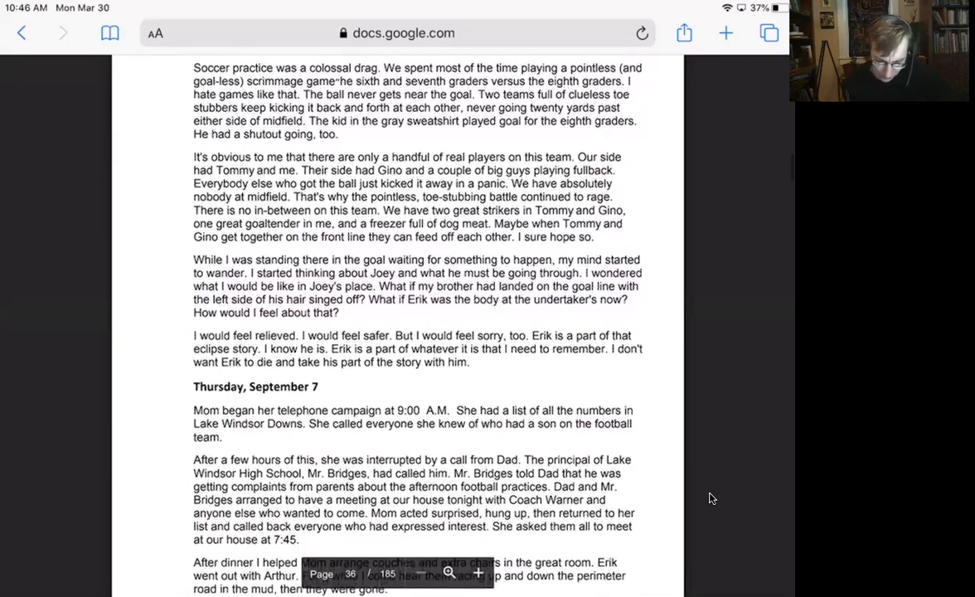
pyautogui.scroll(-3)
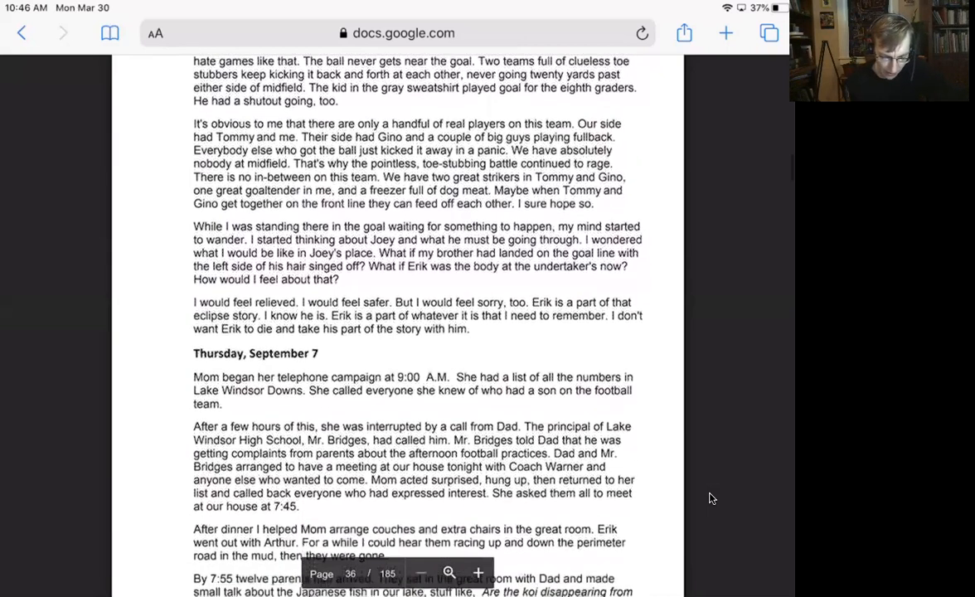
pyautogui.scroll(-3)
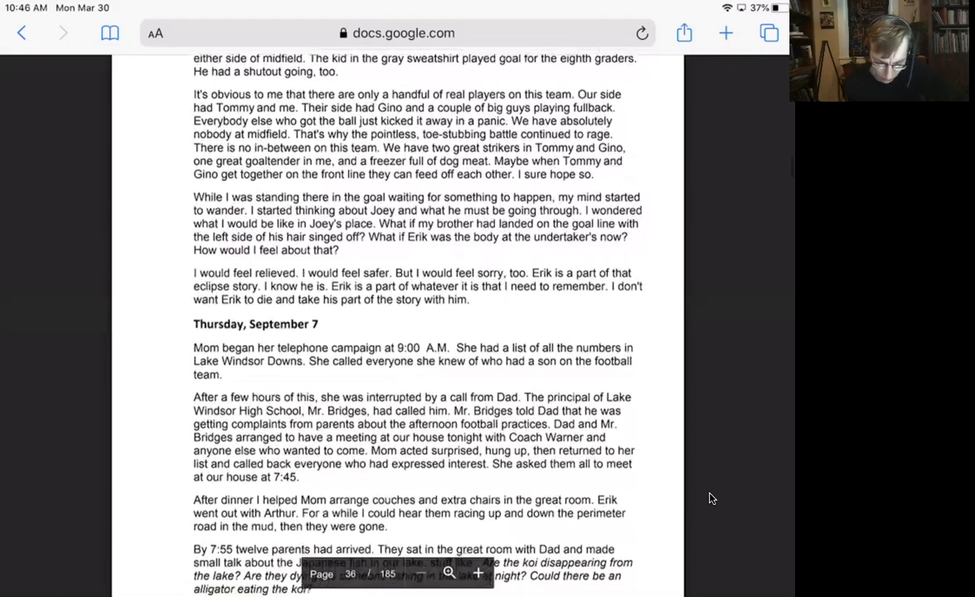
pyautogui.scroll(-3)
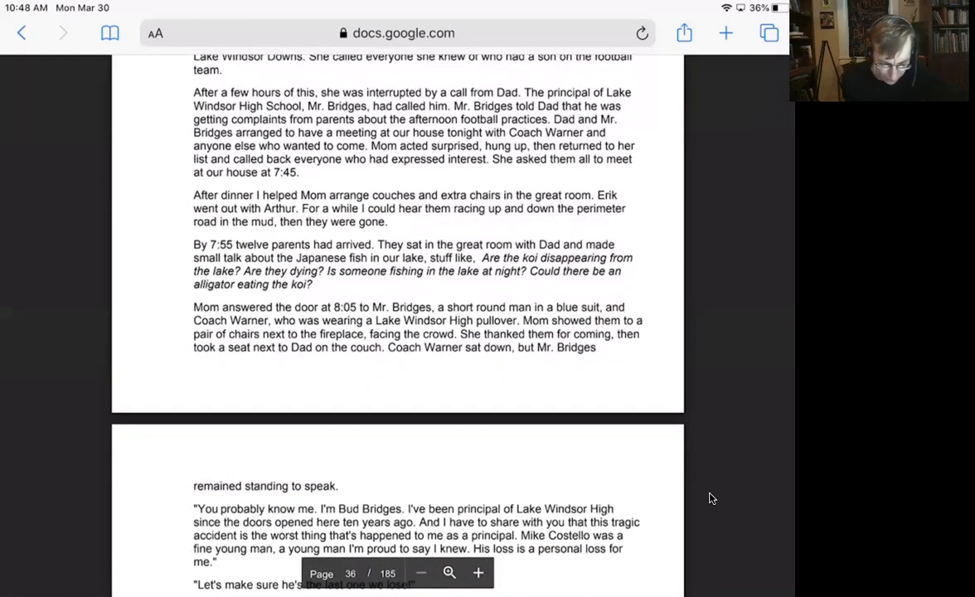
pyautogui.scroll(-3)
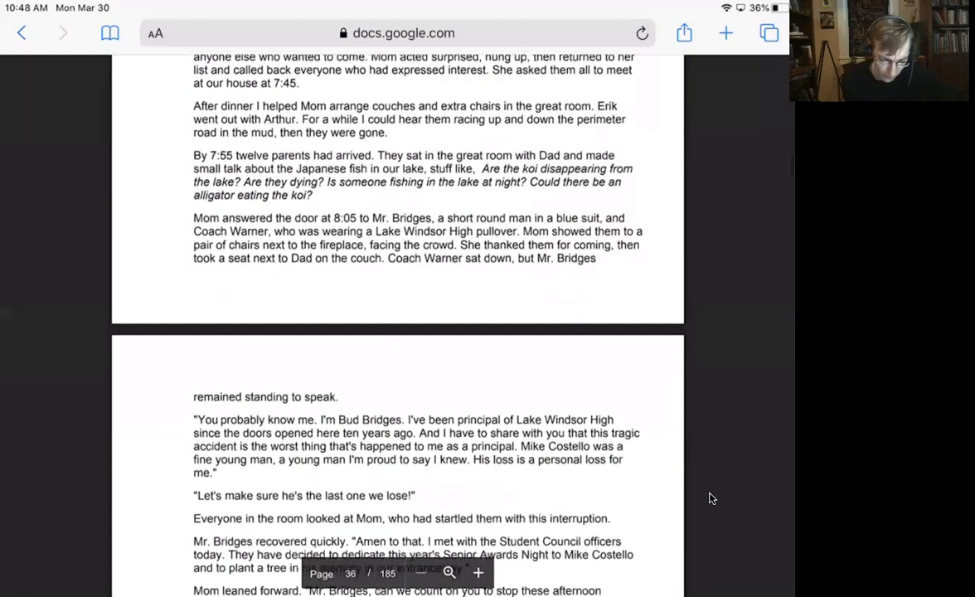
pyautogui.scroll(-3)
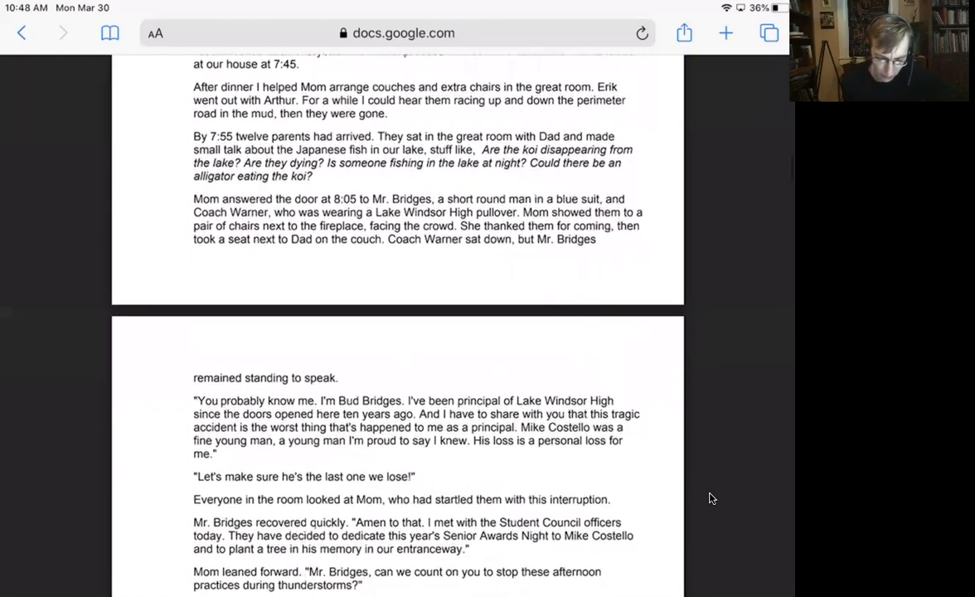
pyautogui.scroll(-3)
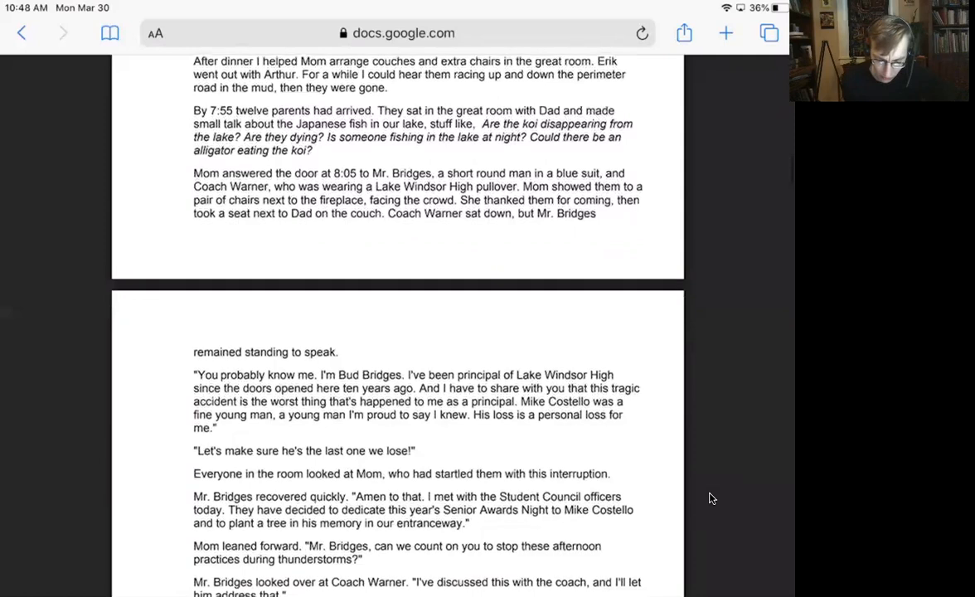
pyautogui.scroll(-3)
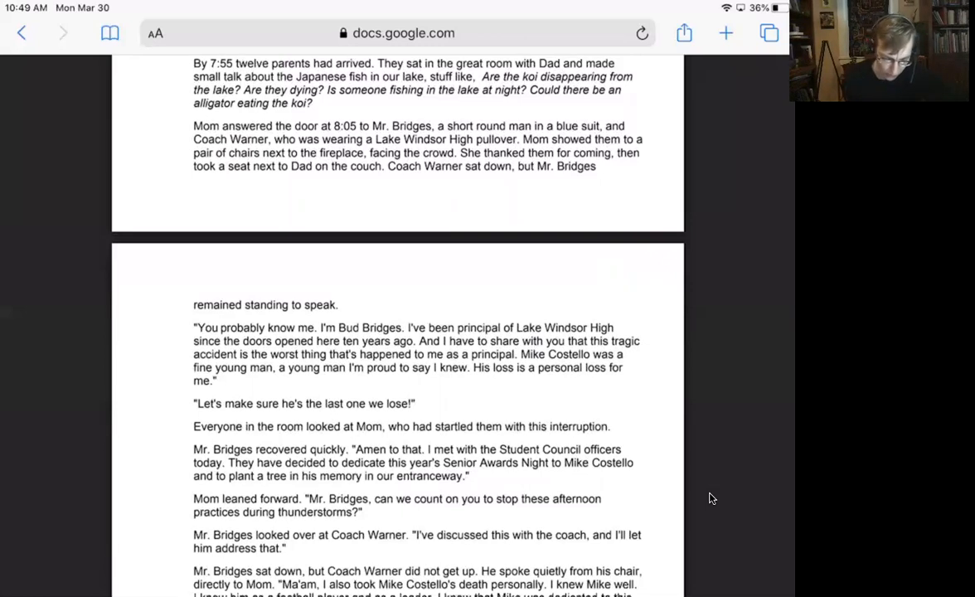
pyautogui.scroll(-3)
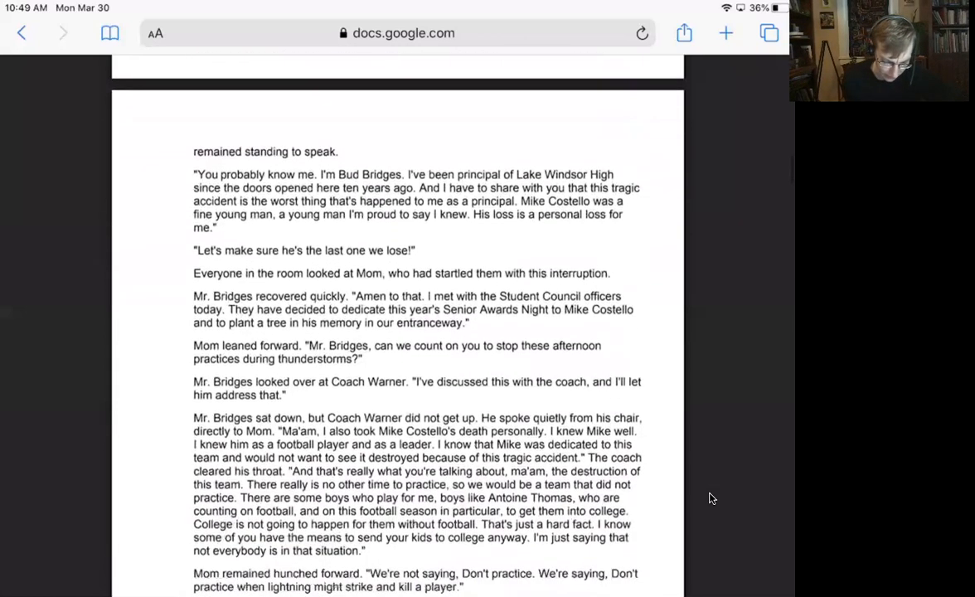
pyautogui.scroll(-3)
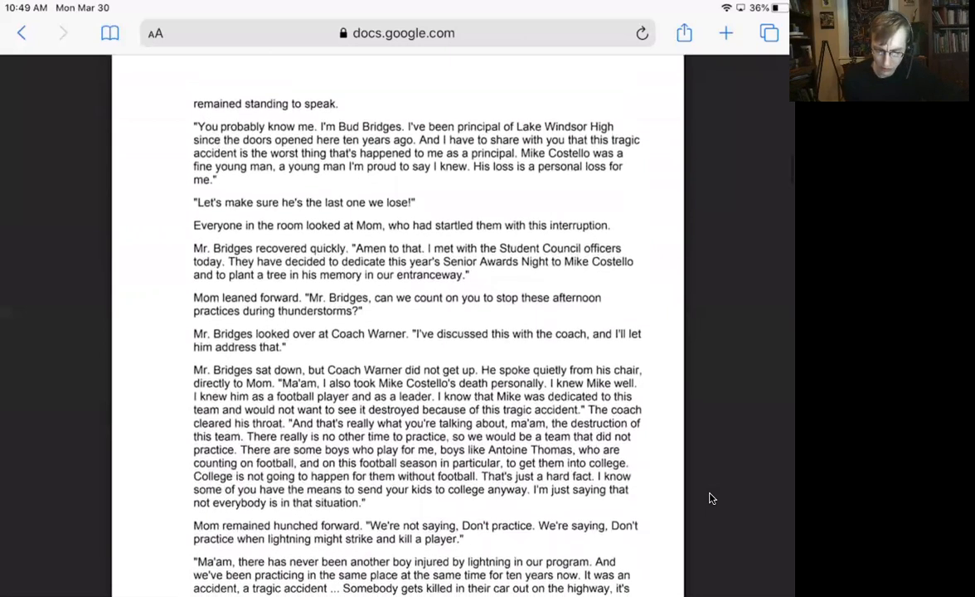
pyautogui.scroll(-3)
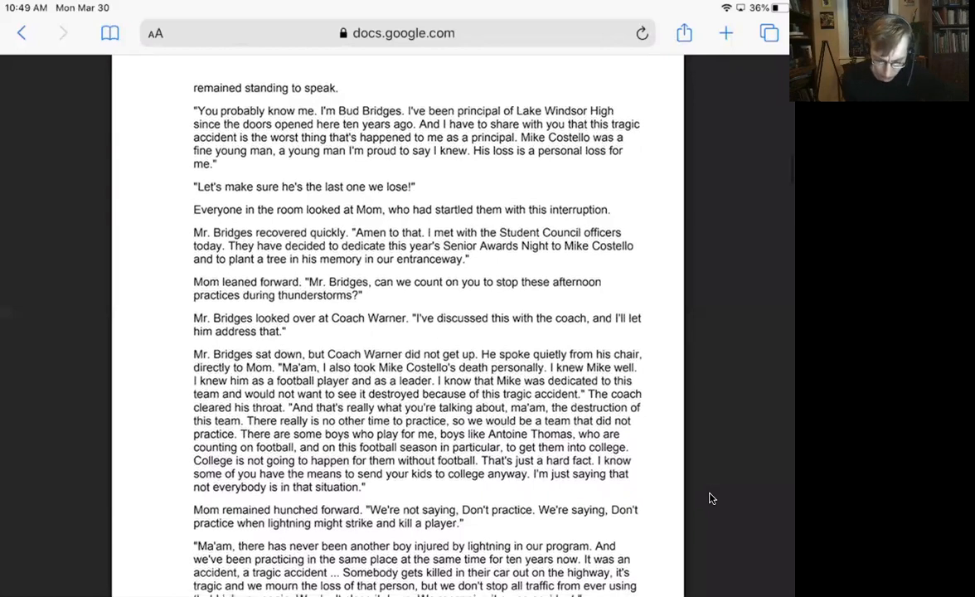
pyautogui.scroll(-3)
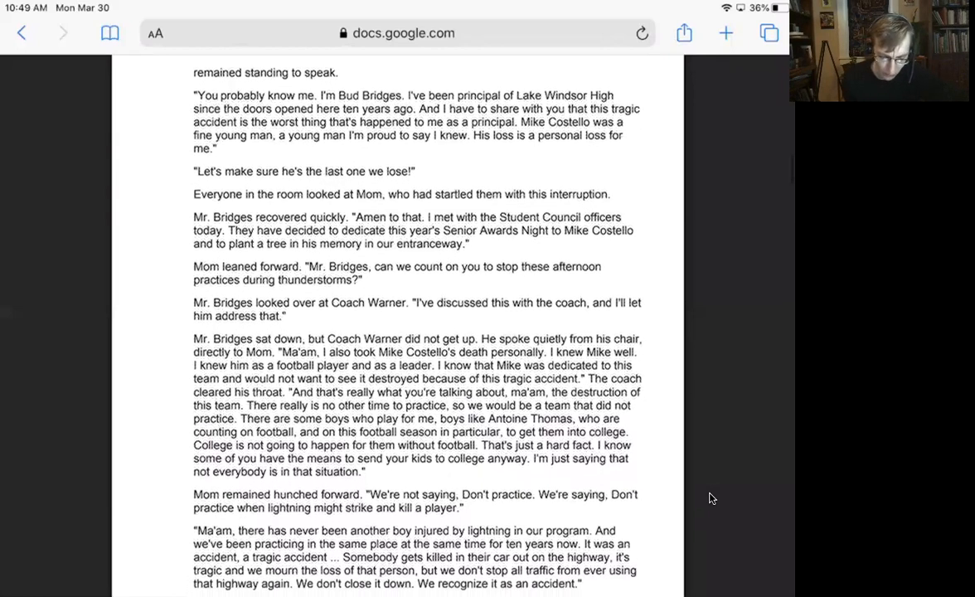
pyautogui.scroll(-3)
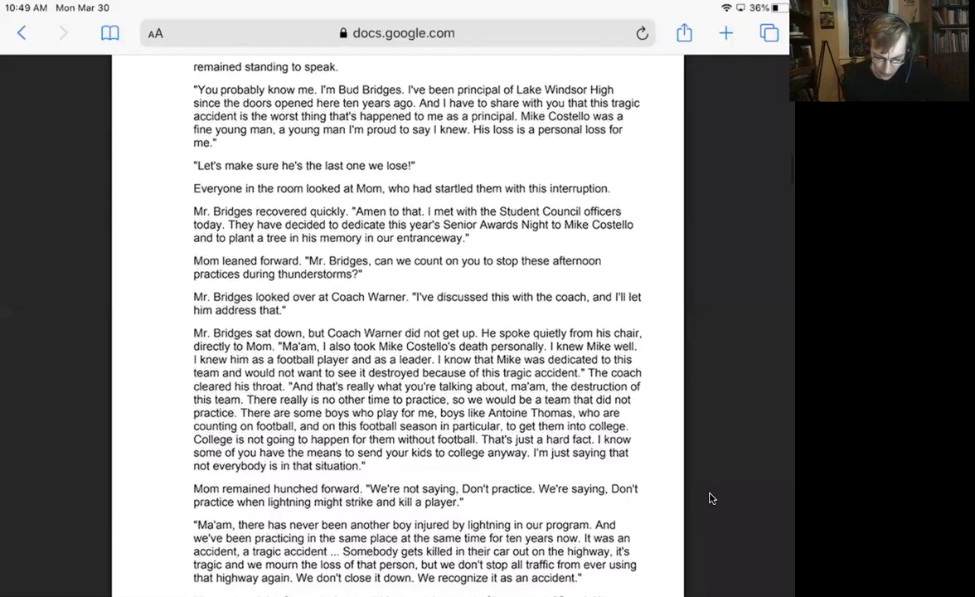
pyautogui.scroll(-3)
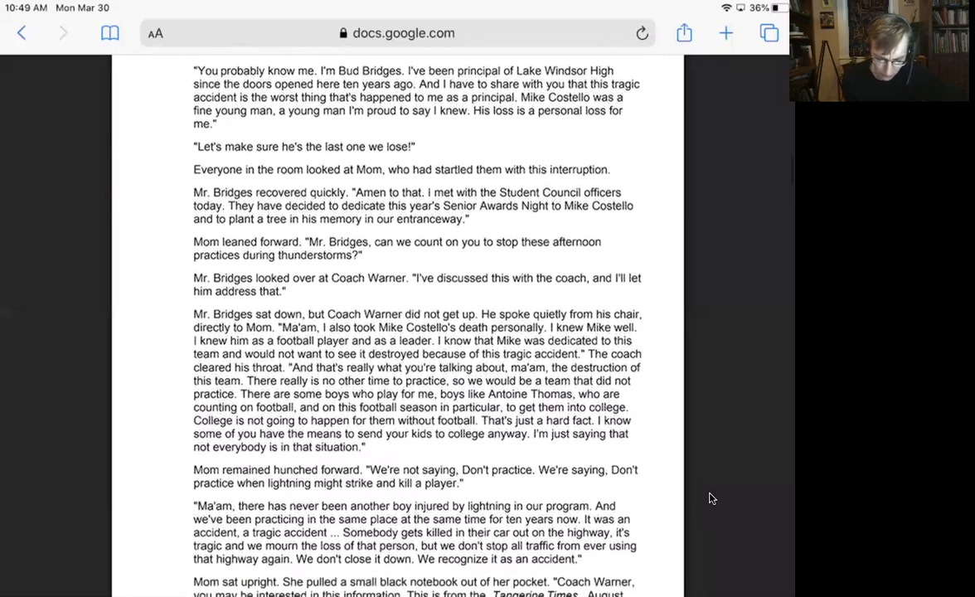
pyautogui.scroll(-3)
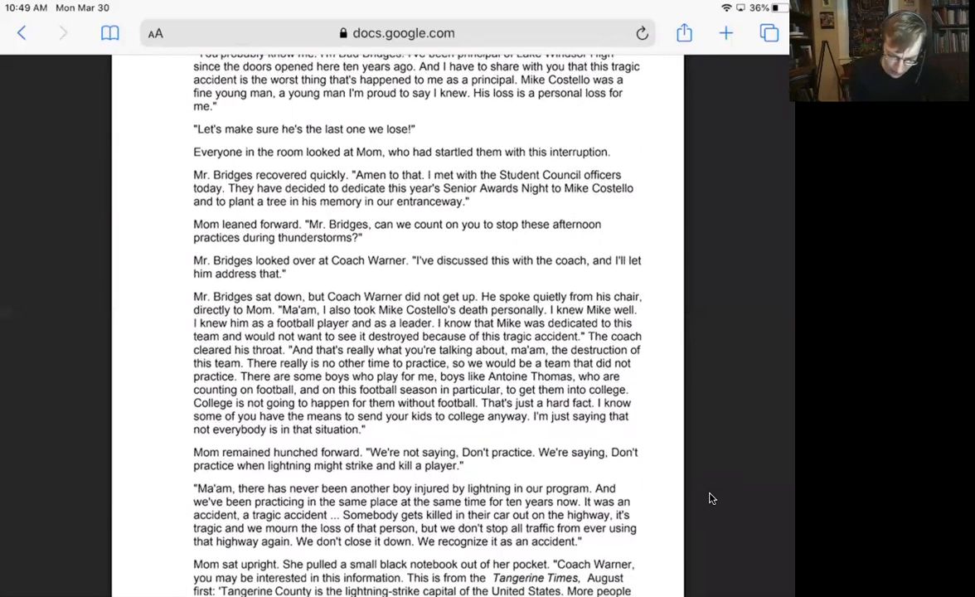
pyautogui.scroll(-3)
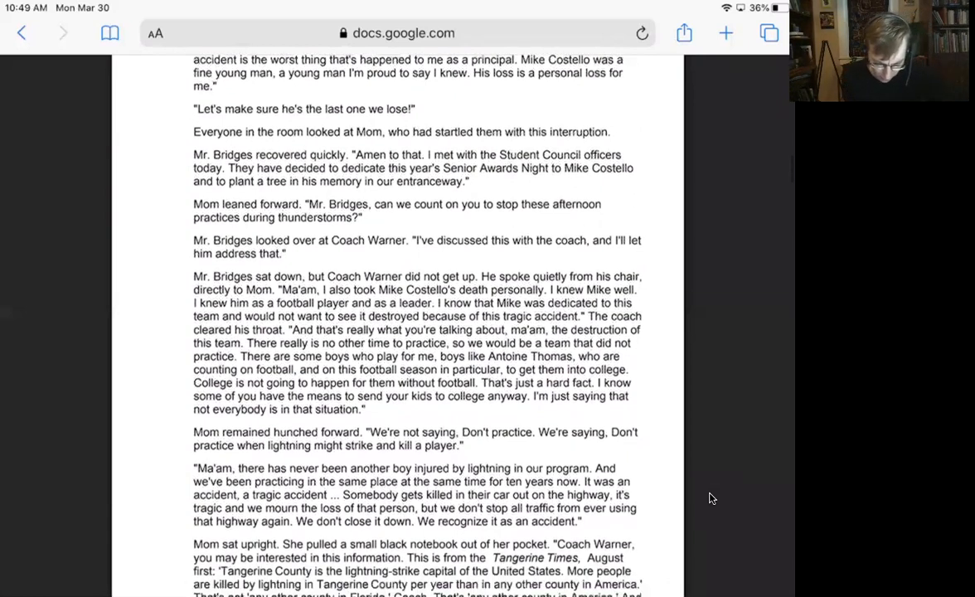
pyautogui.scroll(-3)
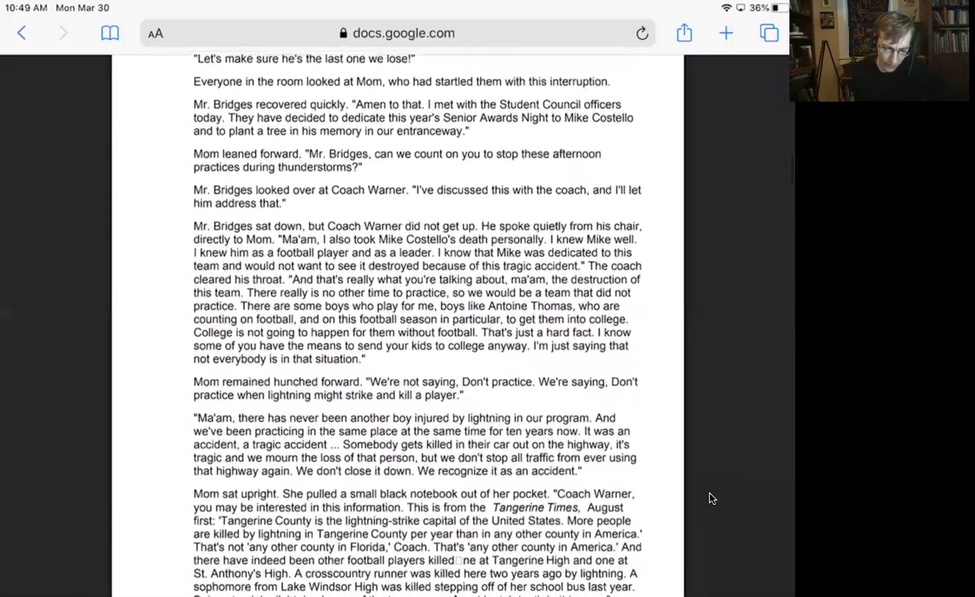
pyautogui.scroll(-3)
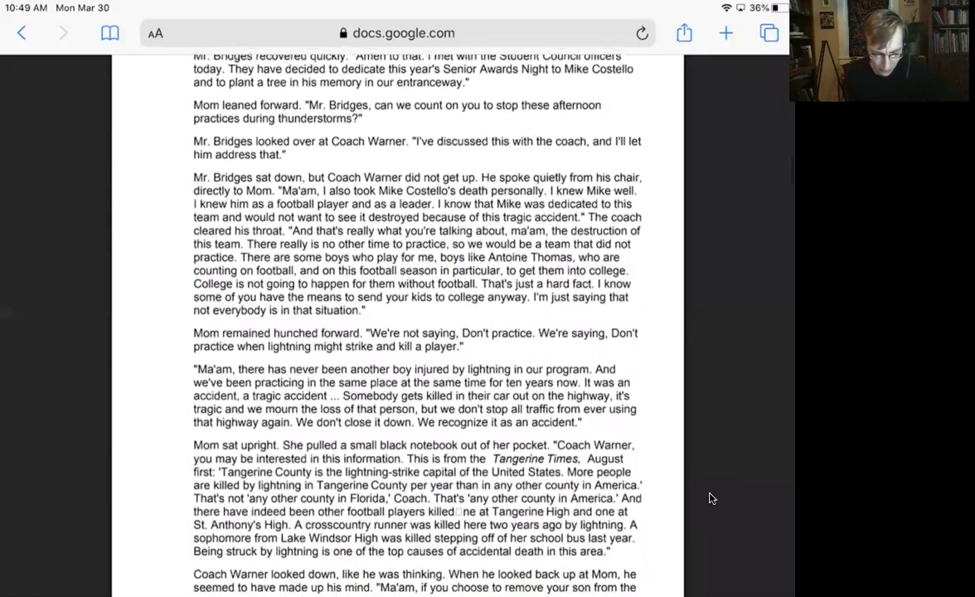
pyautogui.scroll(-3)
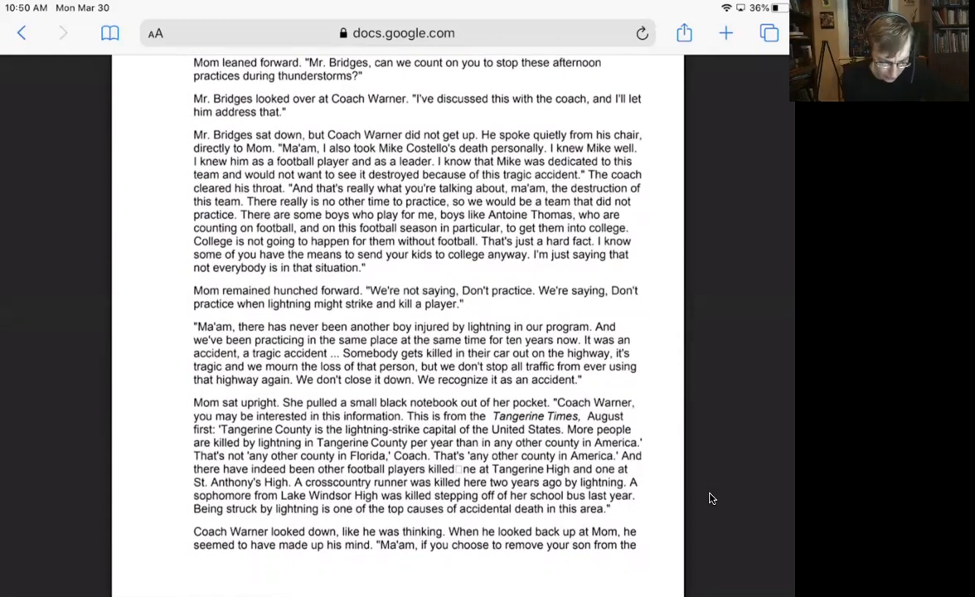
pyautogui.scroll(-3)
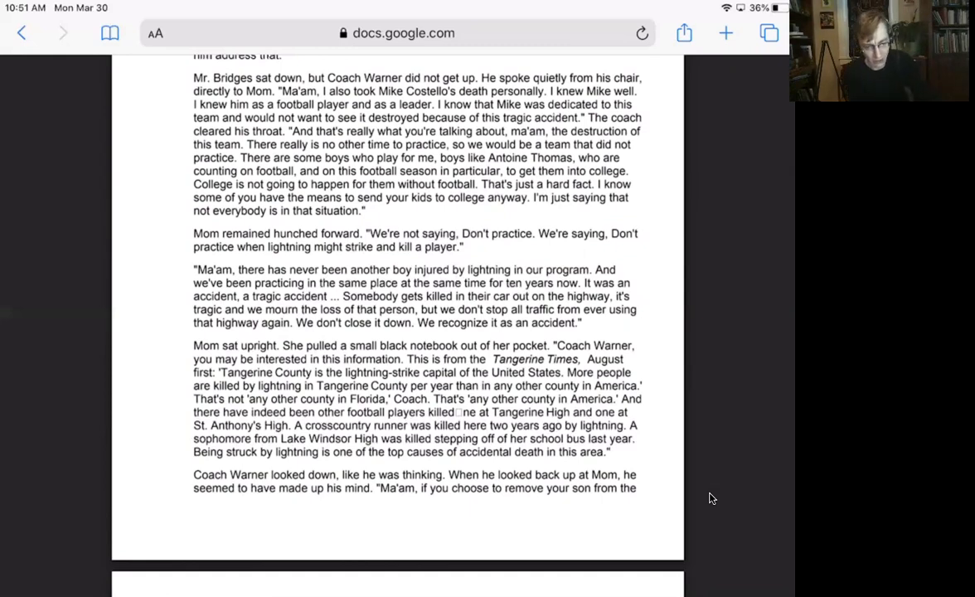
pyautogui.scroll(-3)
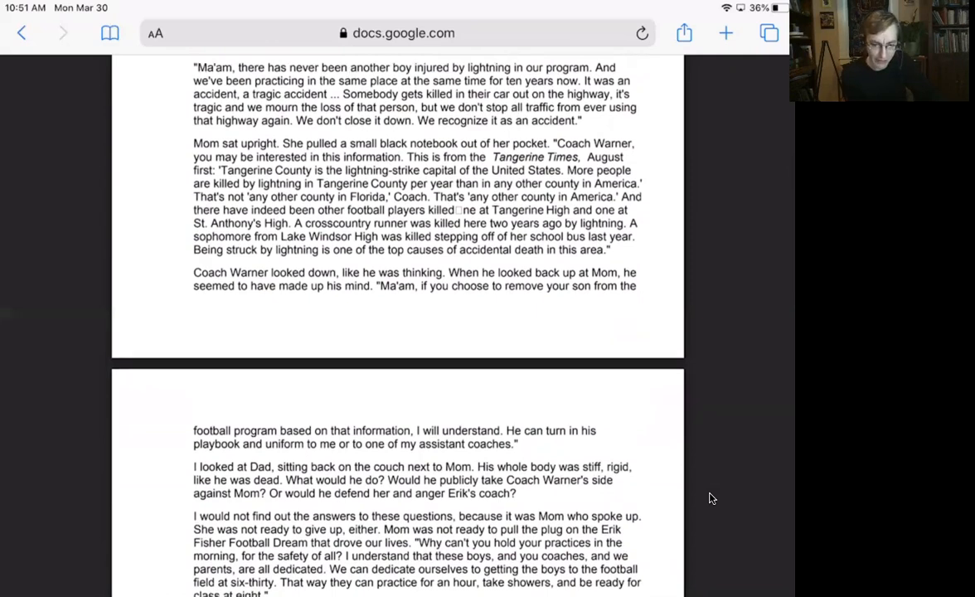
pyautogui.scroll(-3)
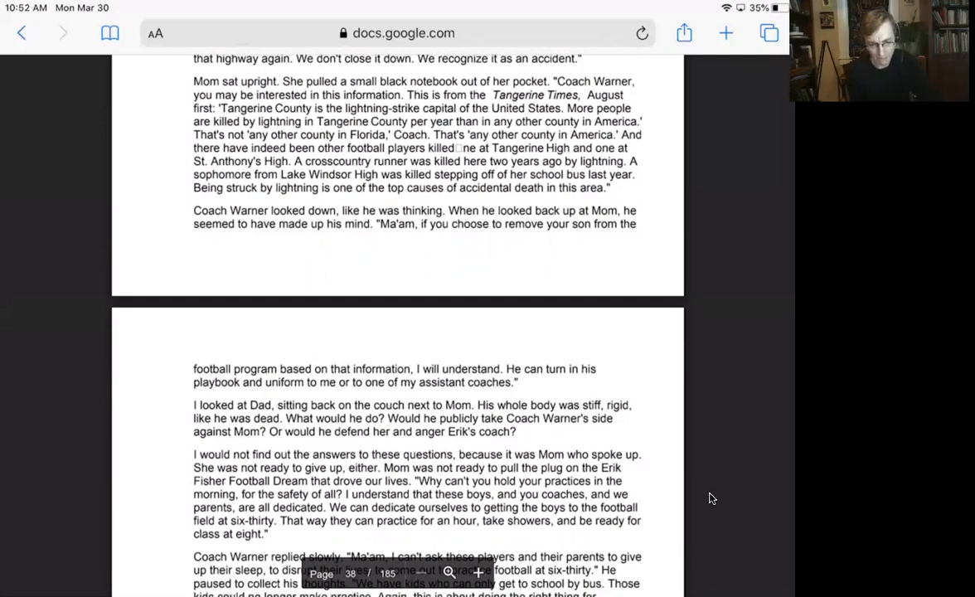
pyautogui.scroll(-3)
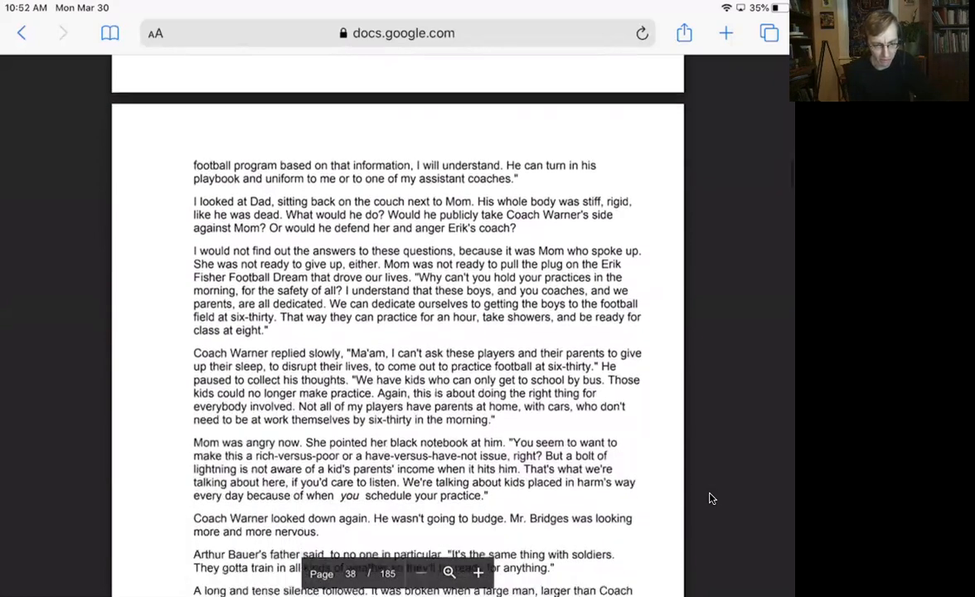
pyautogui.scroll(-3)
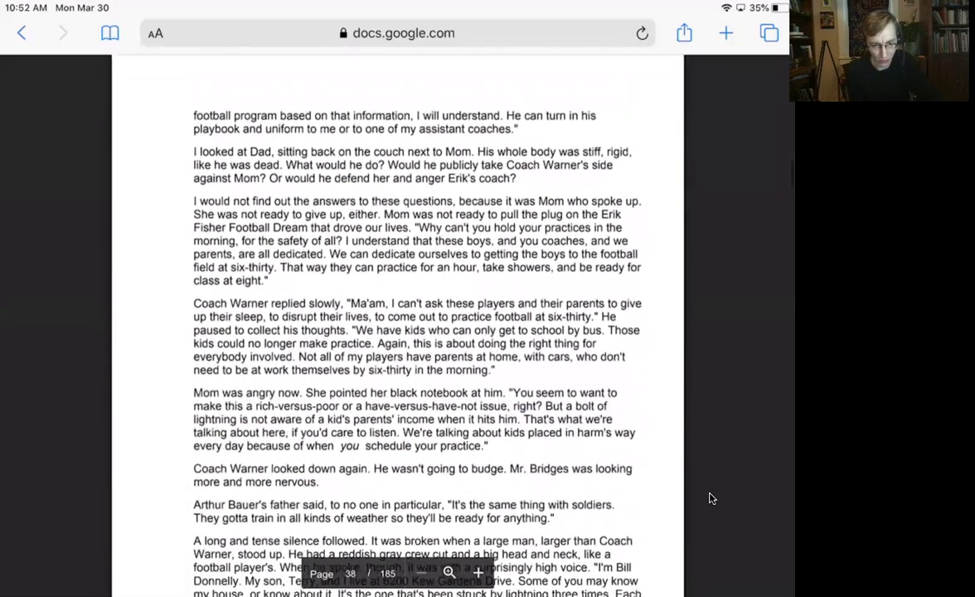
pyautogui.scroll(-3)
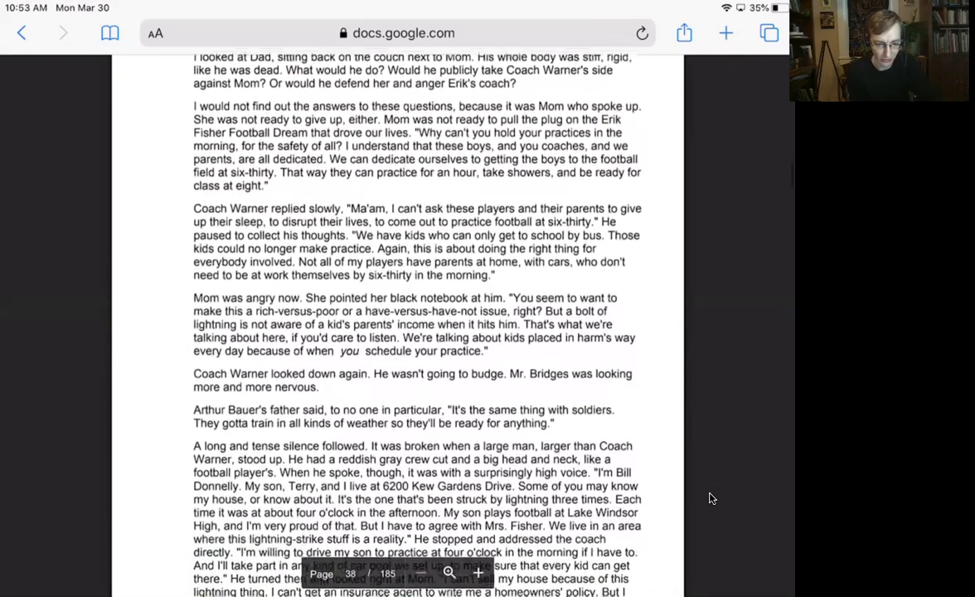
pyautogui.scroll(-3)
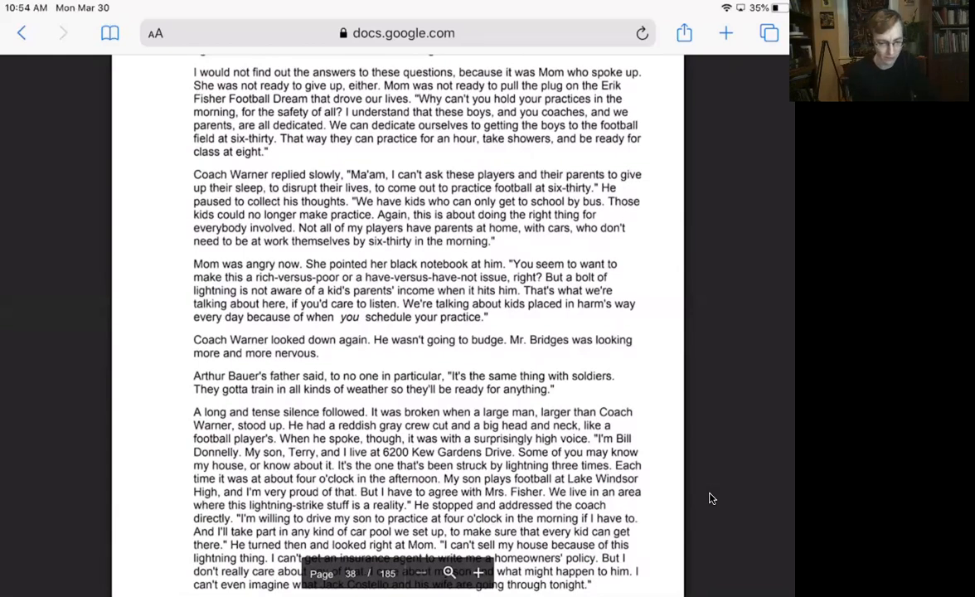
pyautogui.scroll(-3)
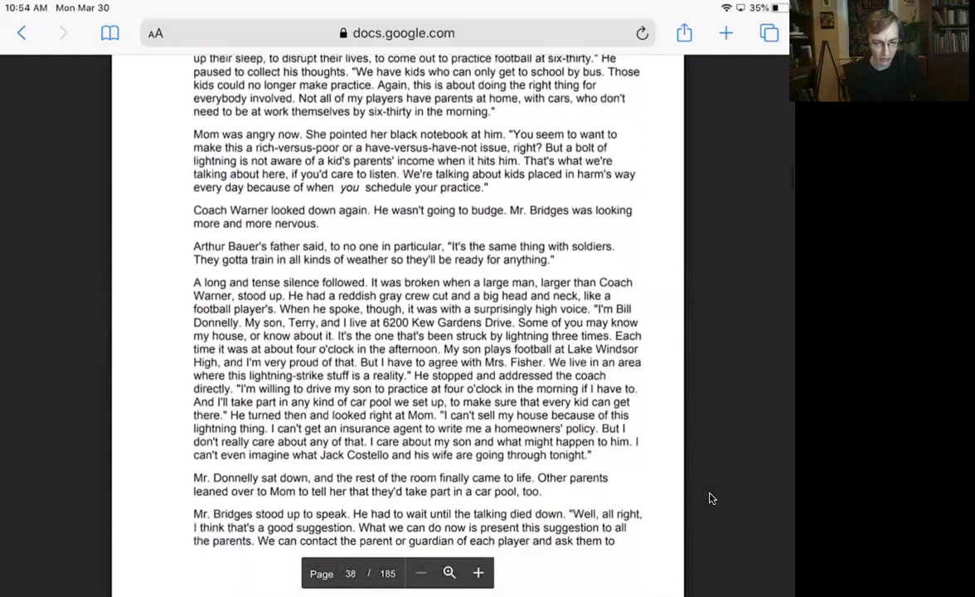
pyautogui.scroll(-3)
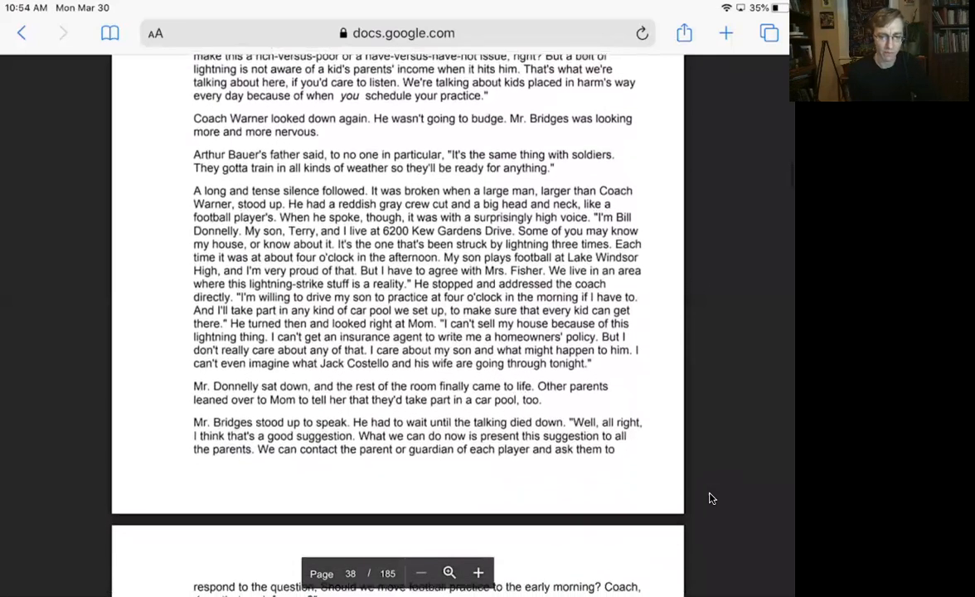
pyautogui.scroll(-3)
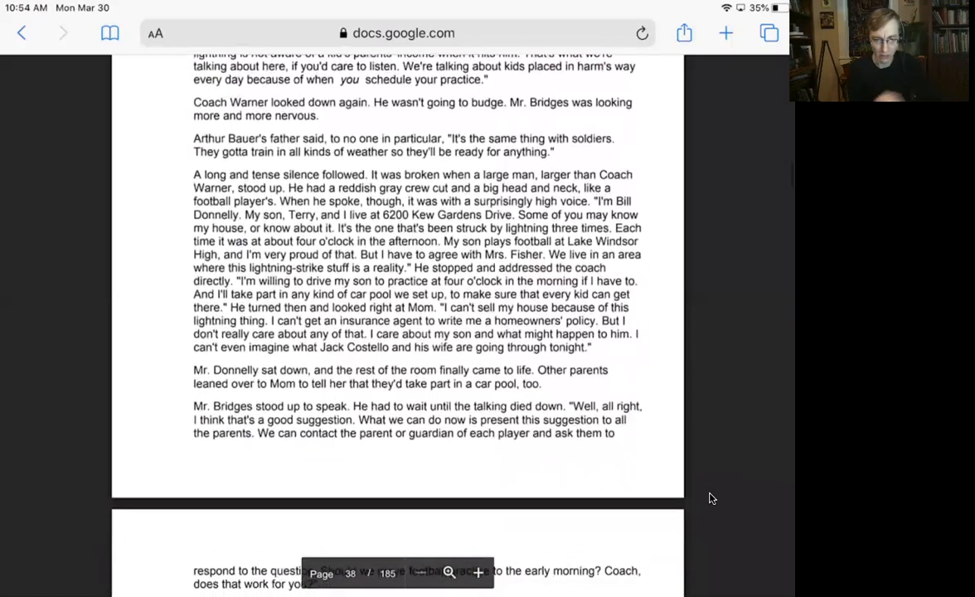
pyautogui.scroll(-3)
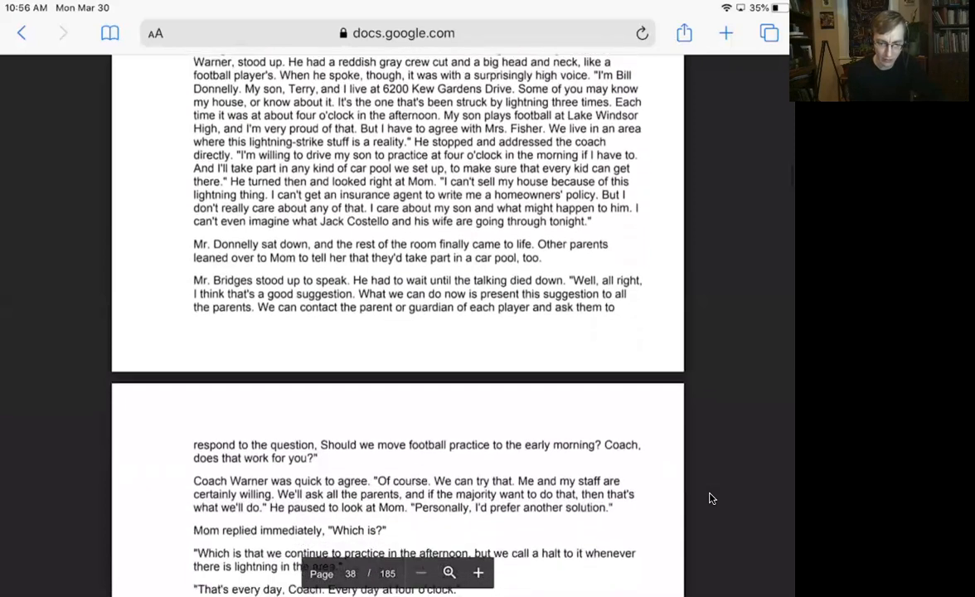
pyautogui.scroll(-3)
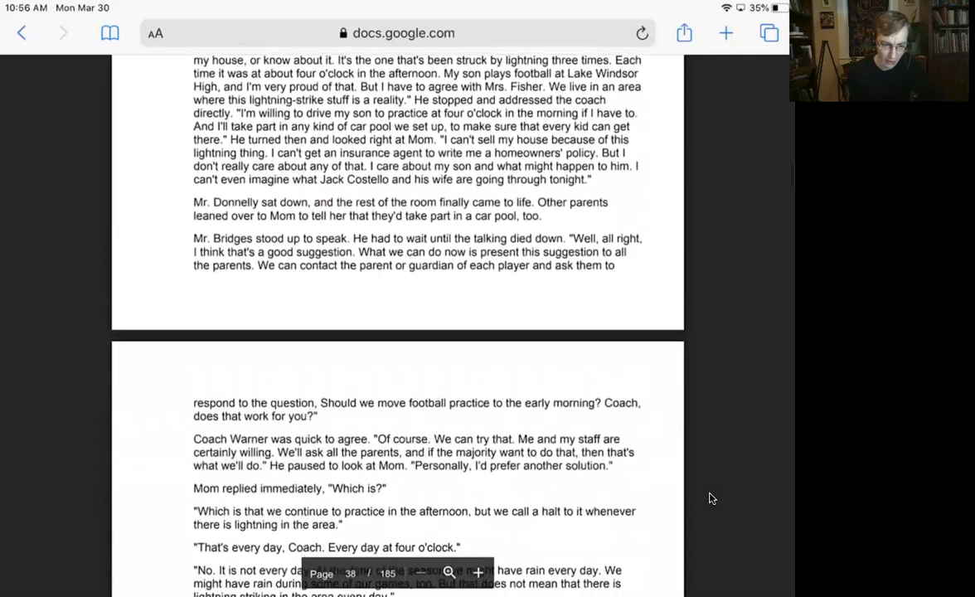
pyautogui.scroll(-3)
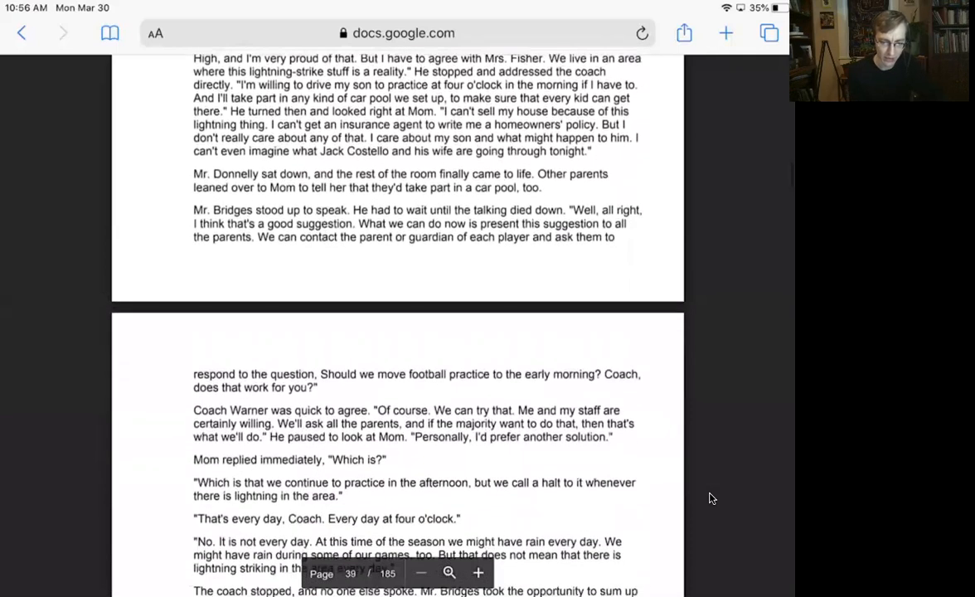
pyautogui.scroll(-3)
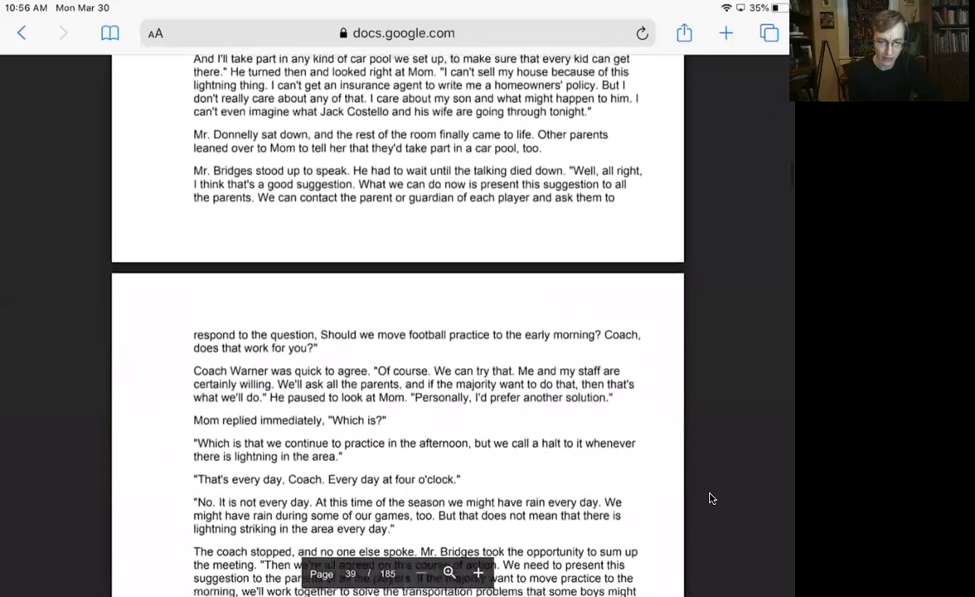
pyautogui.scroll(-3)
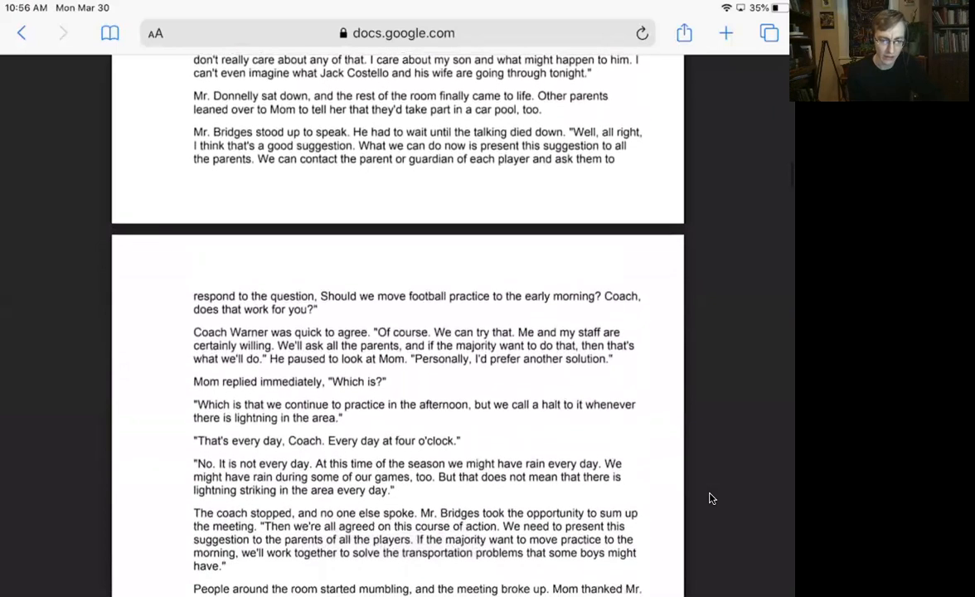
pyautogui.scroll(-3)
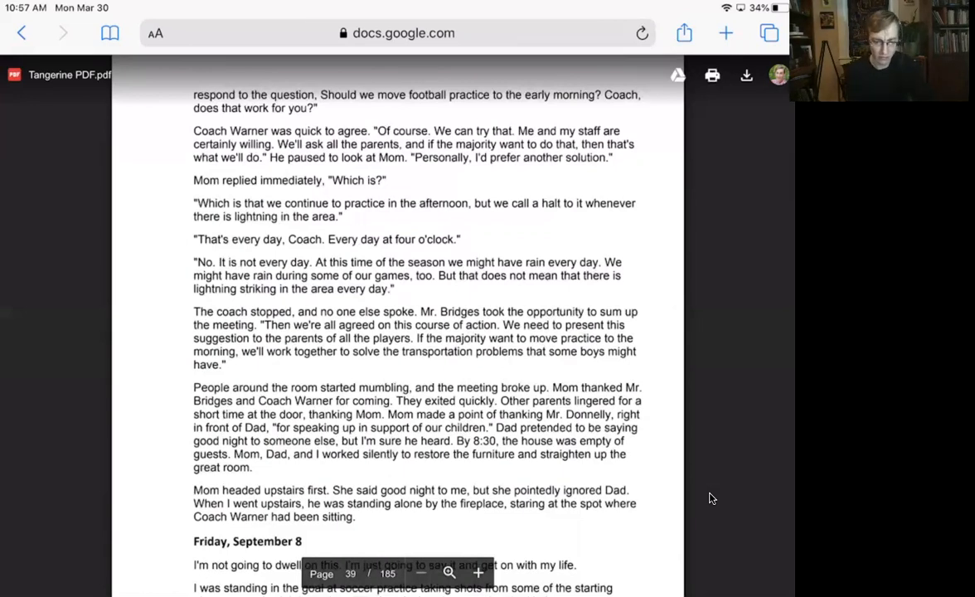
pyautogui.scroll(-3)
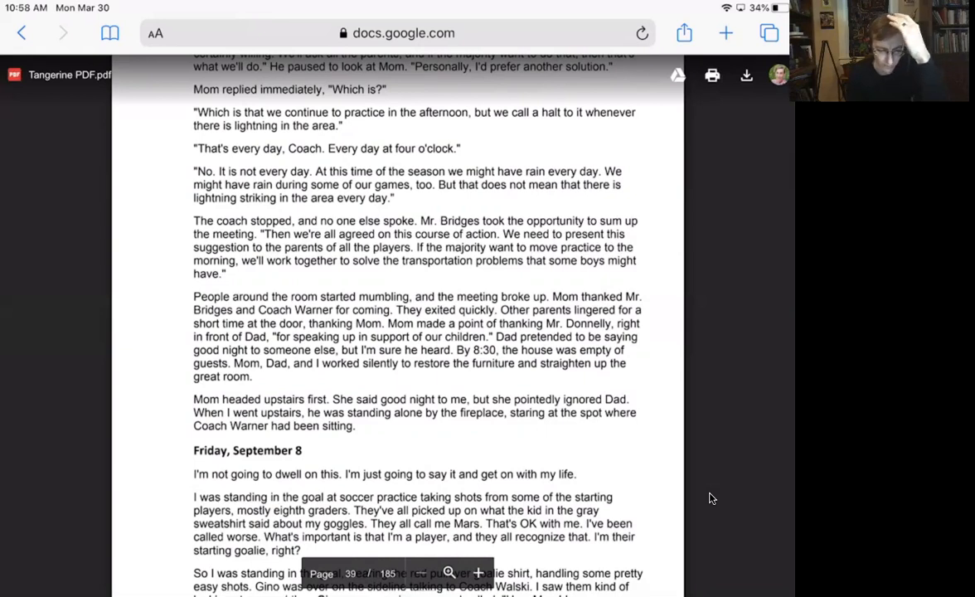
pyautogui.scroll(-3)
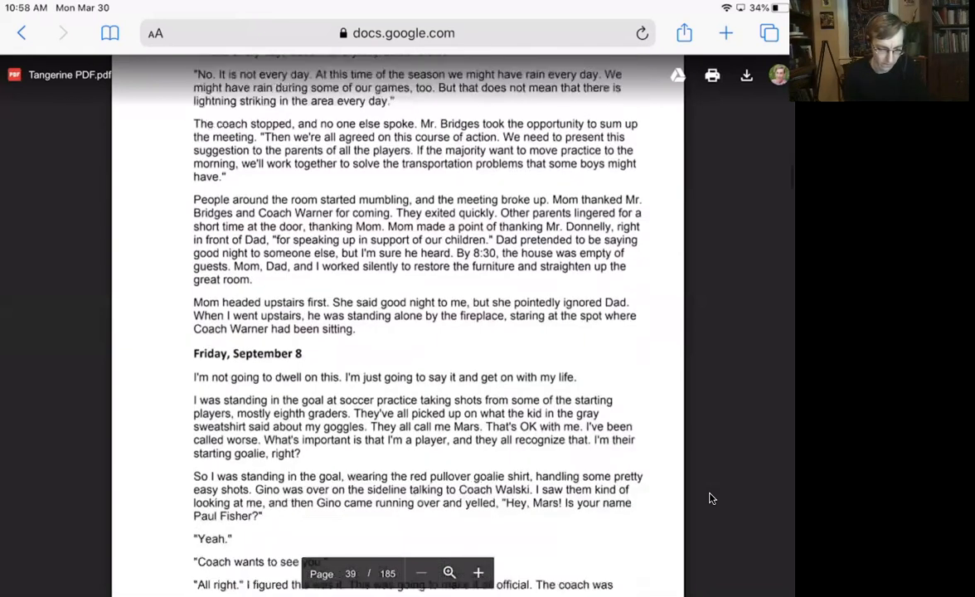
pyautogui.scroll(-3)
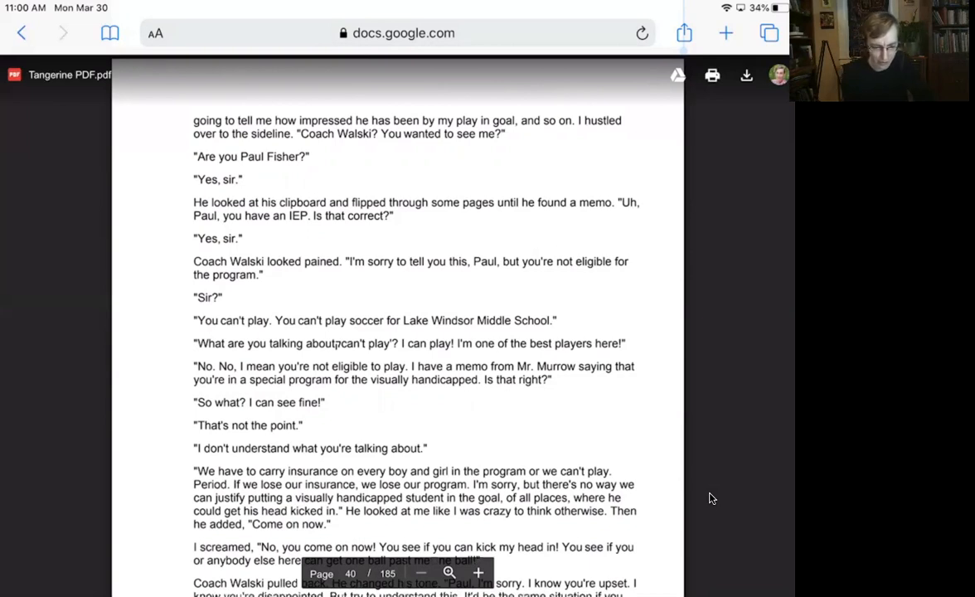
pyautogui.scroll(-3)
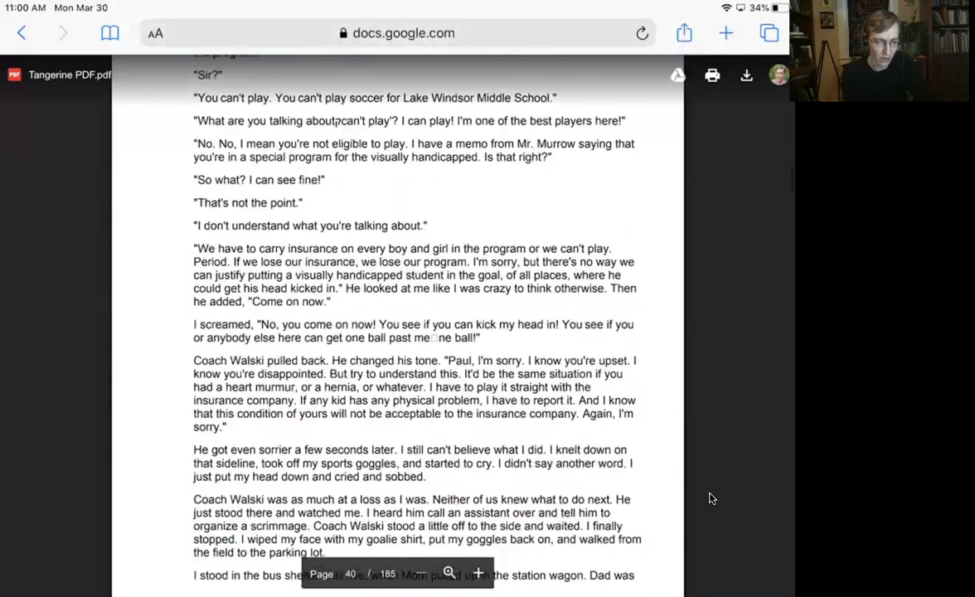
pyautogui.scroll(-3)
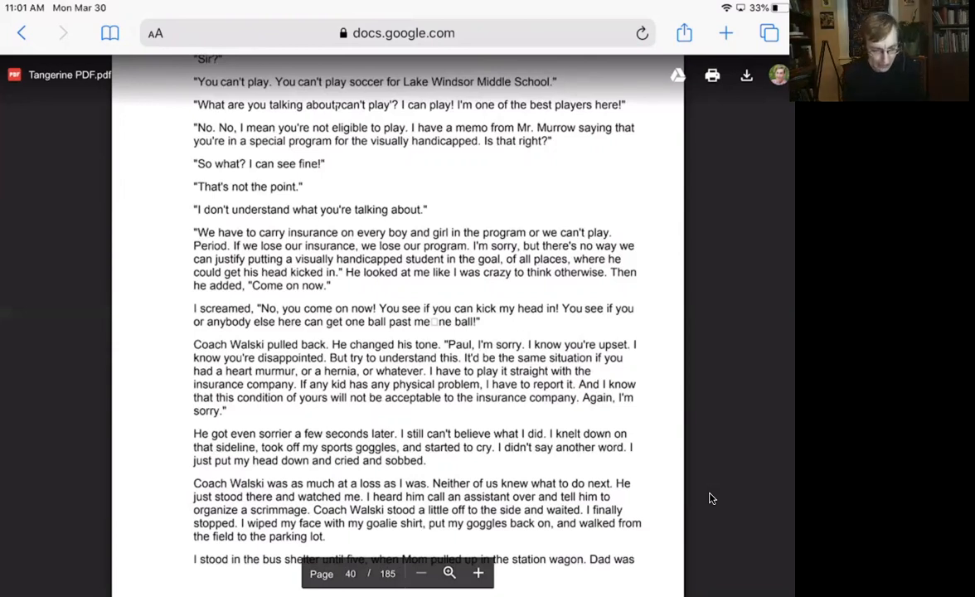
pyautogui.scroll(-3)
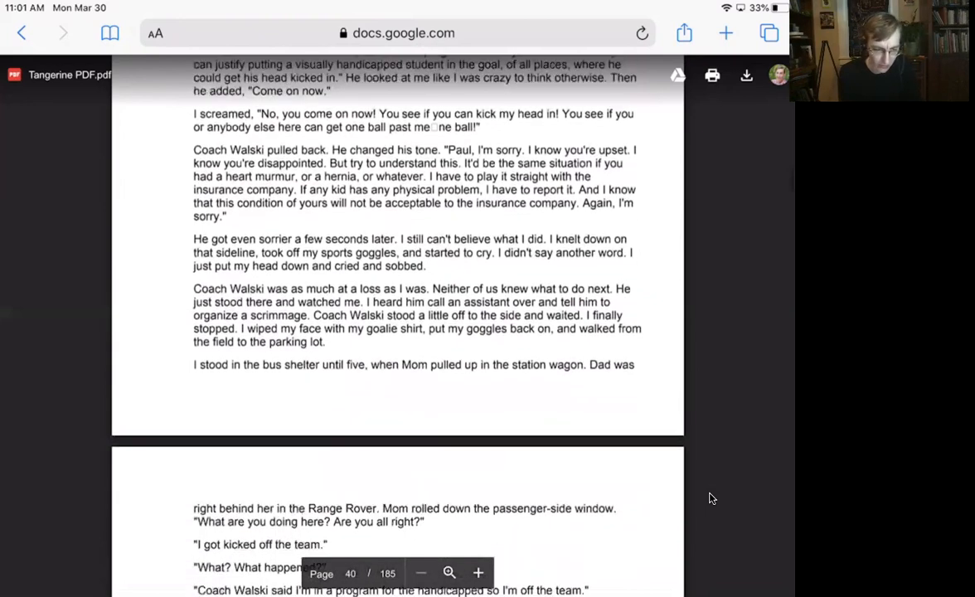
pyautogui.scroll(-3)
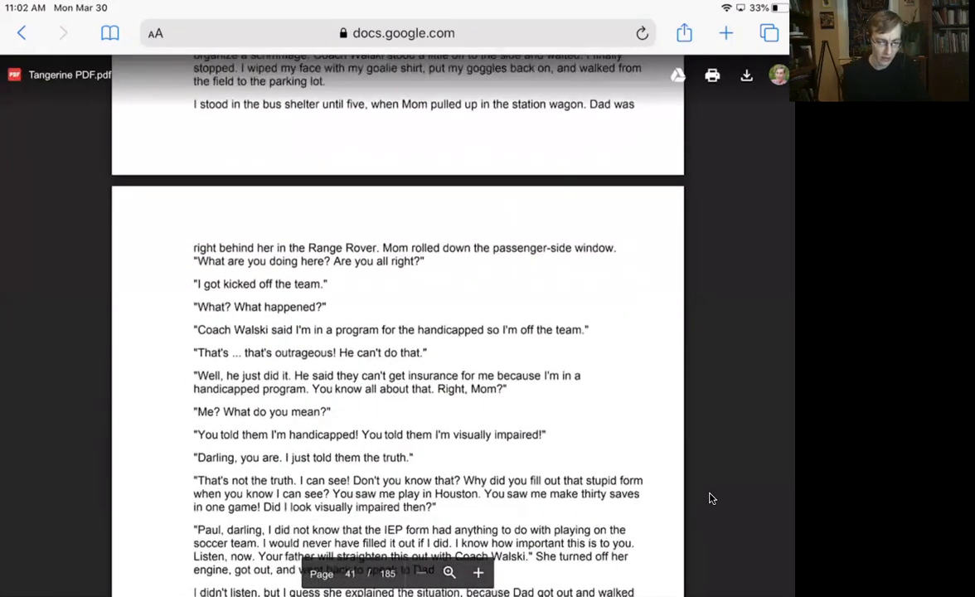
pyautogui.scroll(-3)
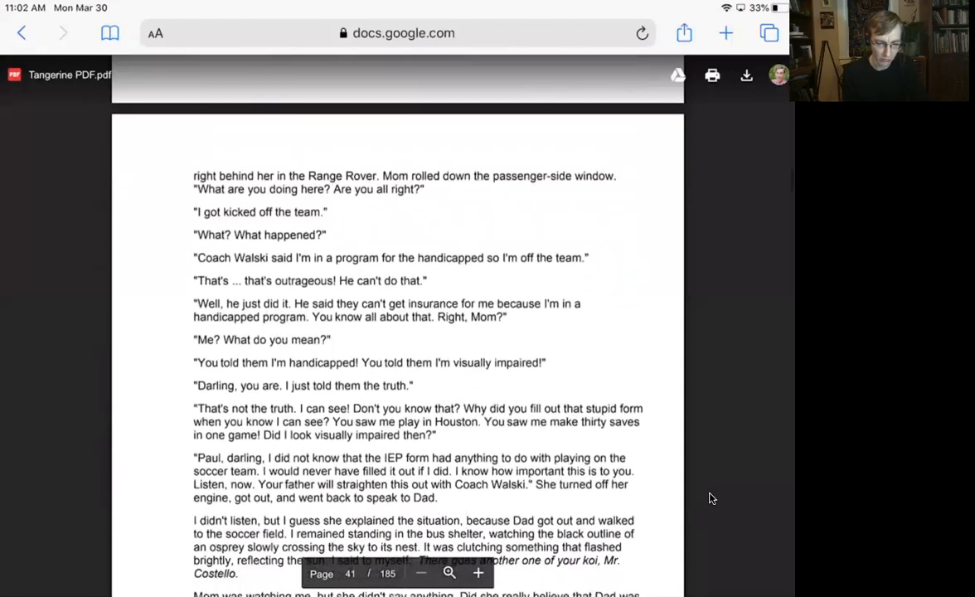
pyautogui.scroll(-3)
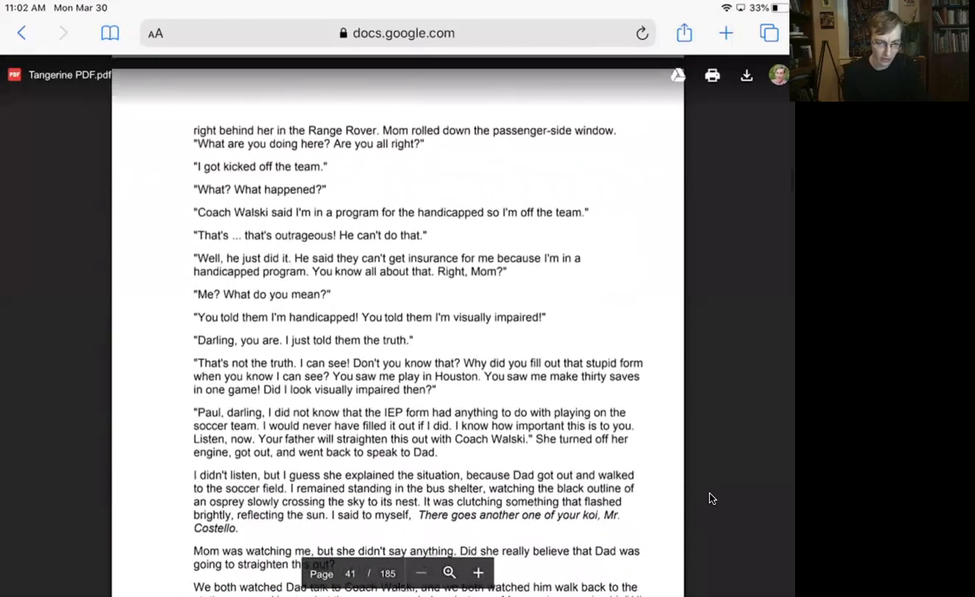
pyautogui.scroll(-3)
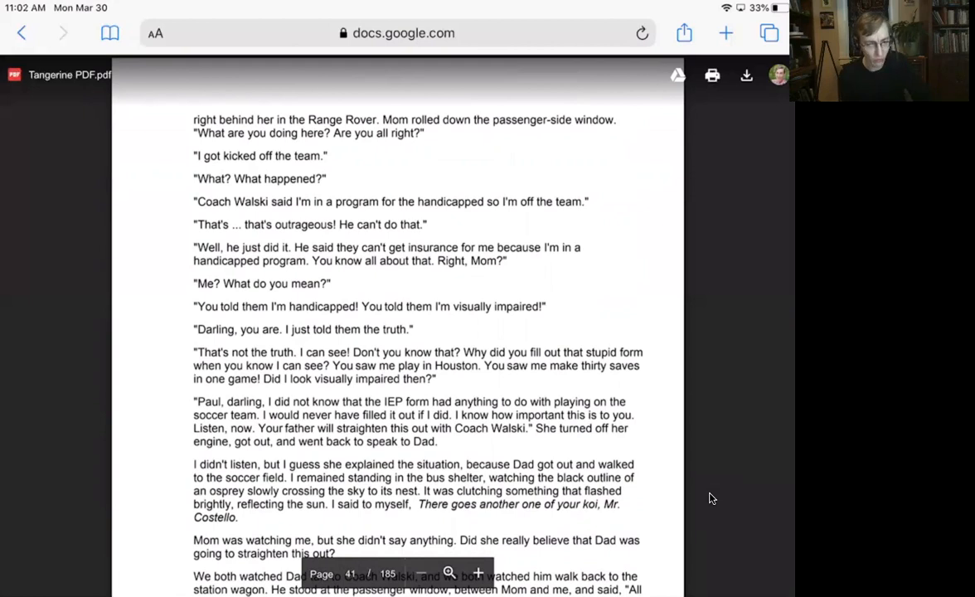
pyautogui.scroll(-3)
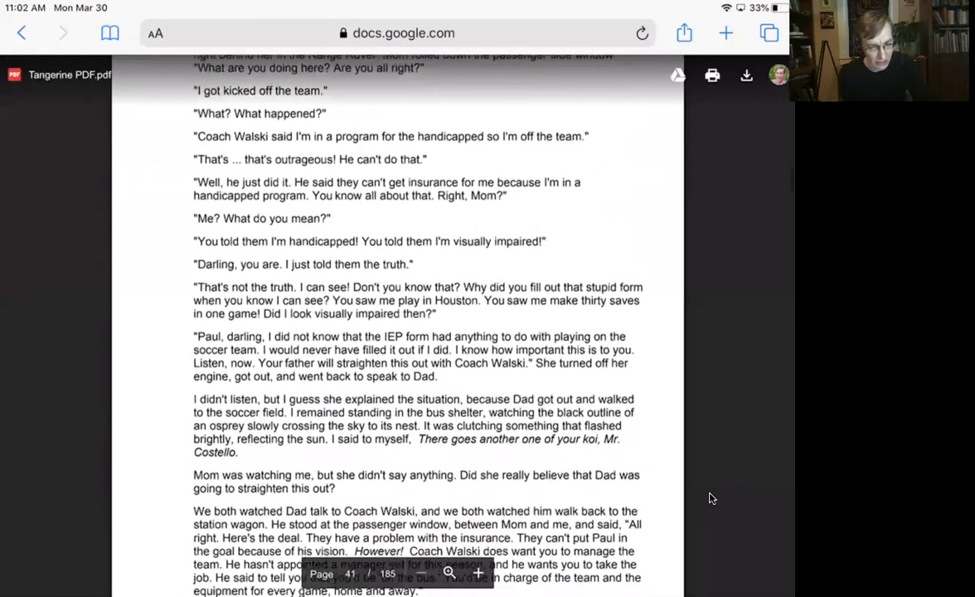
pyautogui.scroll(-3)
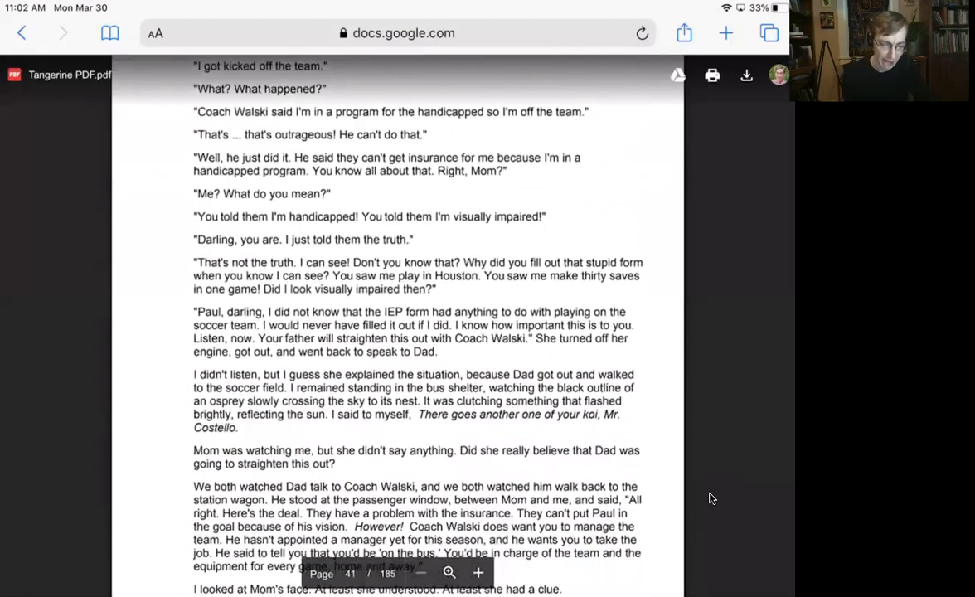
pyautogui.scroll(-3)
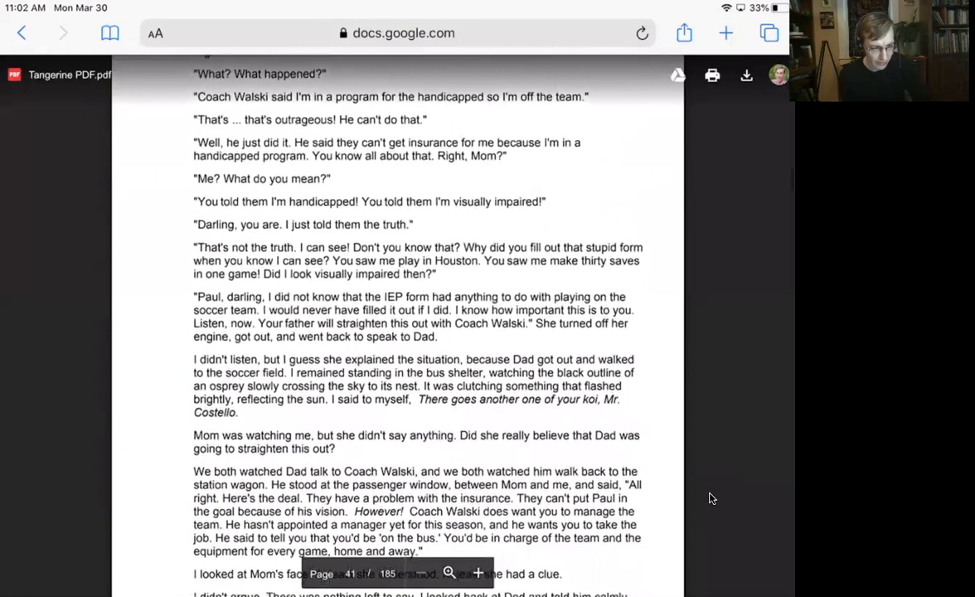
pyautogui.scroll(-3)
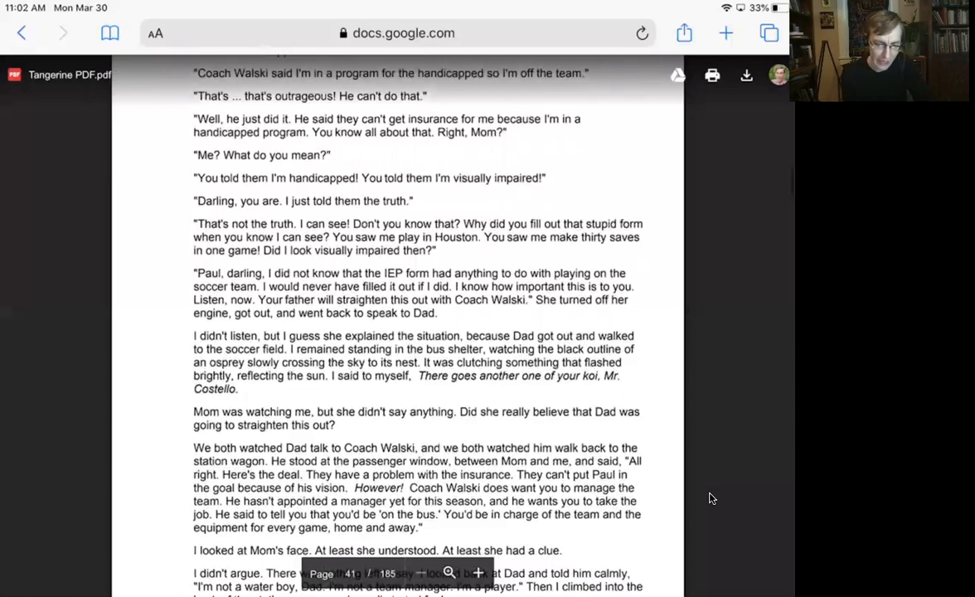
pyautogui.scroll(-3)
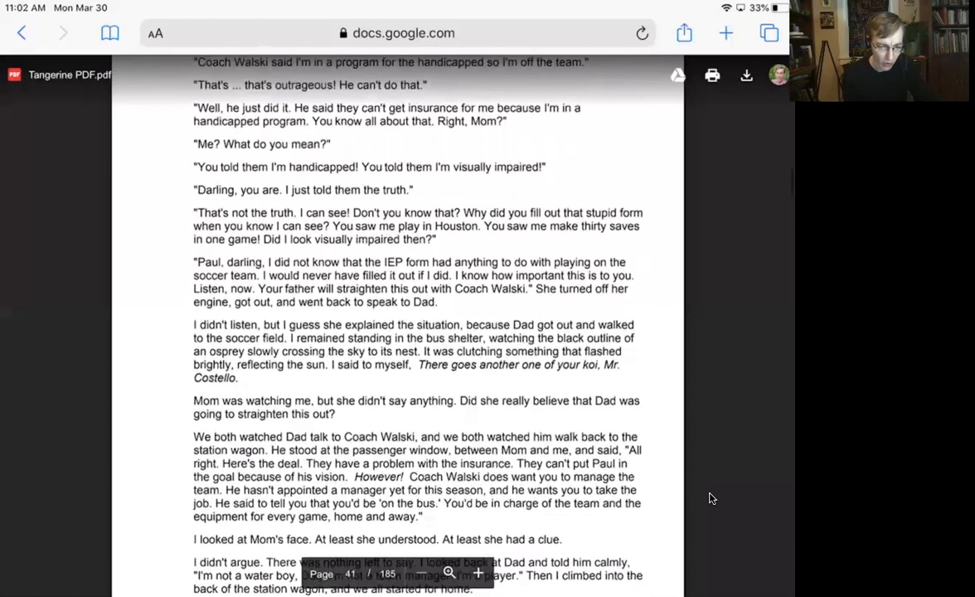
pyautogui.scroll(-3)
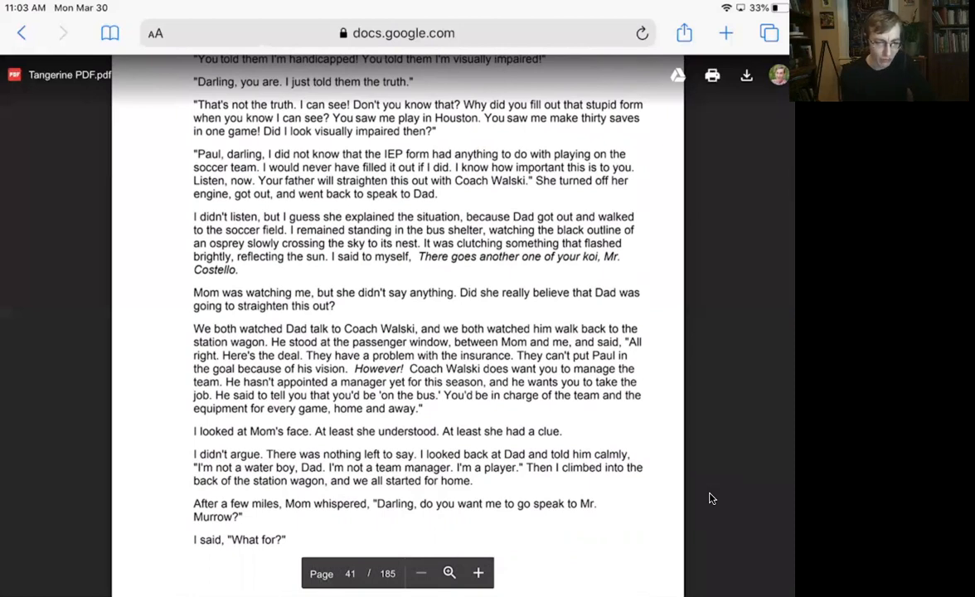
pyautogui.scroll(-3)
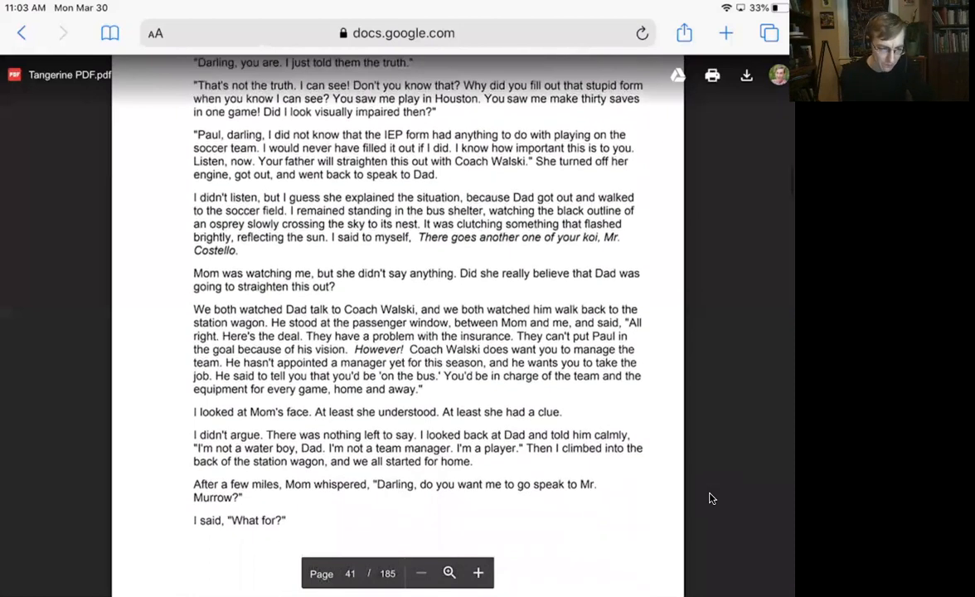
pyautogui.scroll(-3)
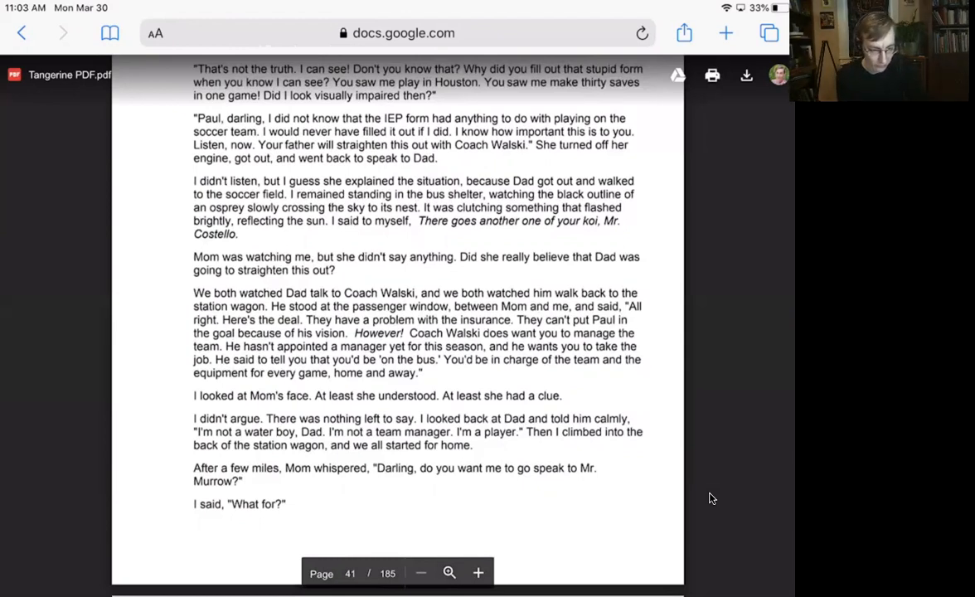
pyautogui.scroll(-3)
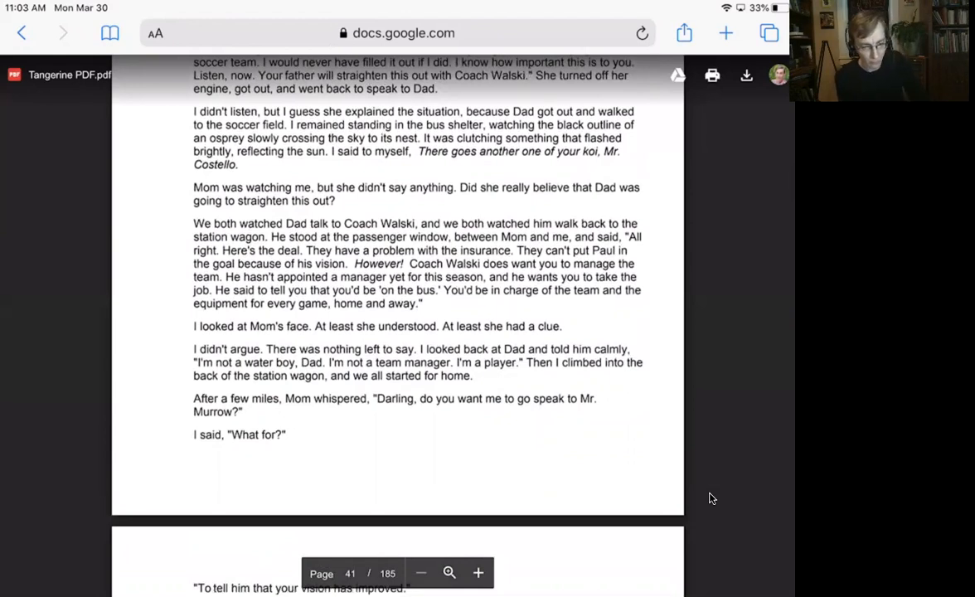
pyautogui.scroll(-3)
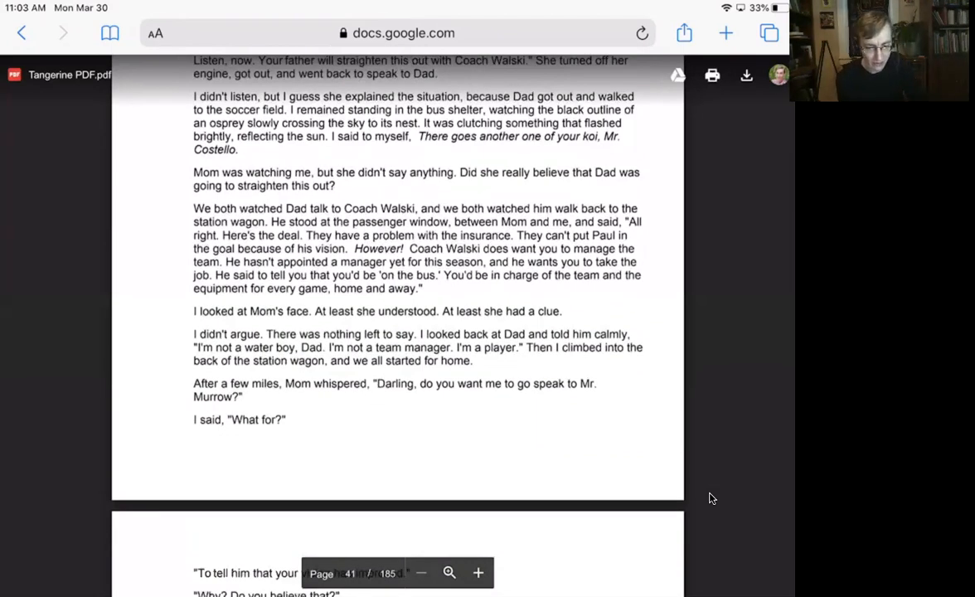
pyautogui.scroll(-3)
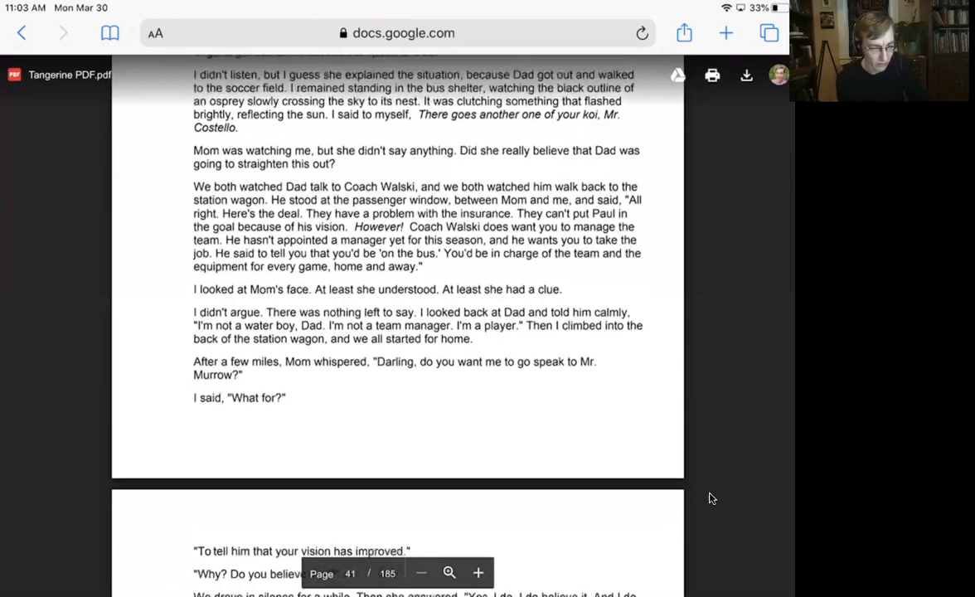
pyautogui.scroll(-3)
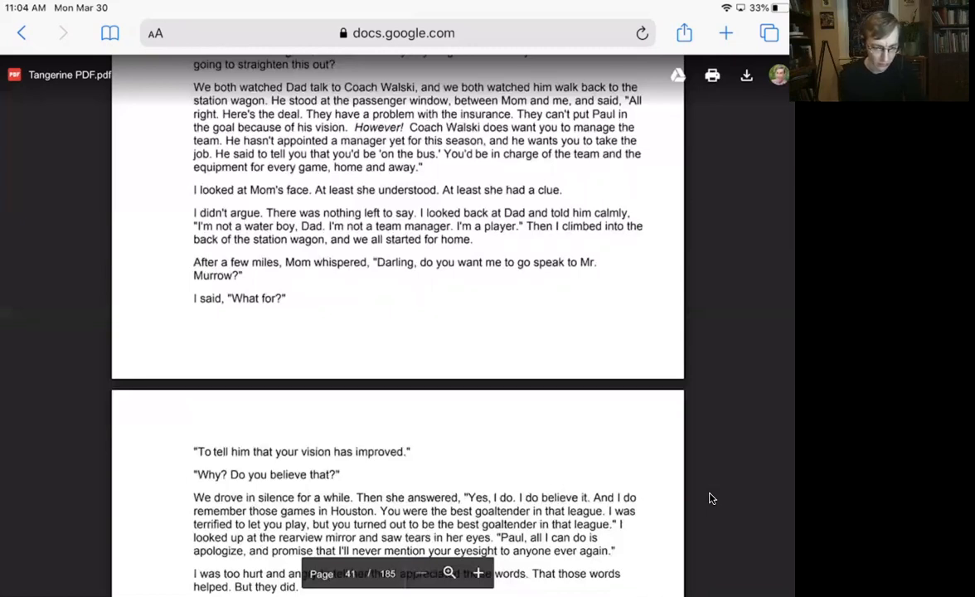
pyautogui.scroll(-3)
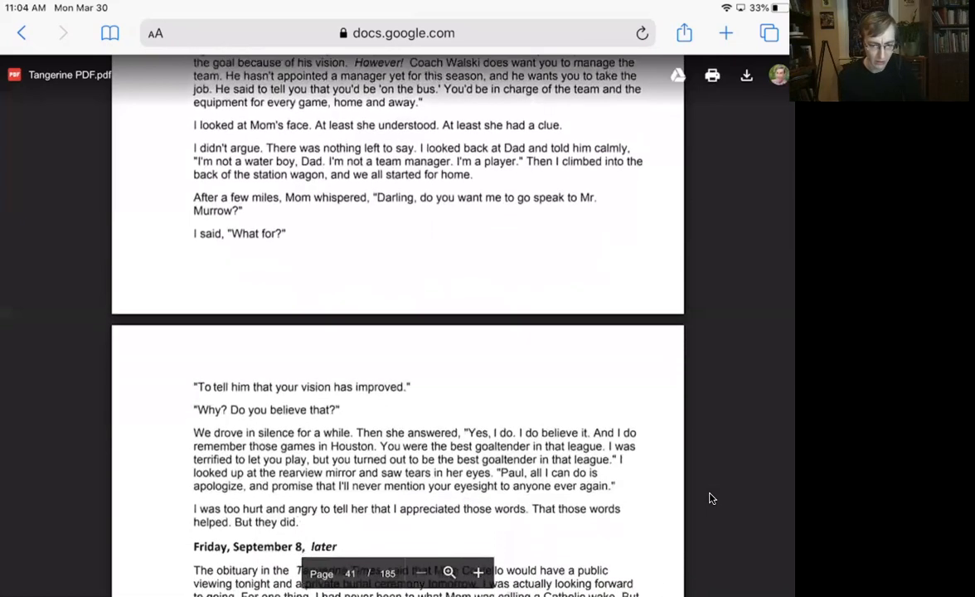
pyautogui.scroll(-3)
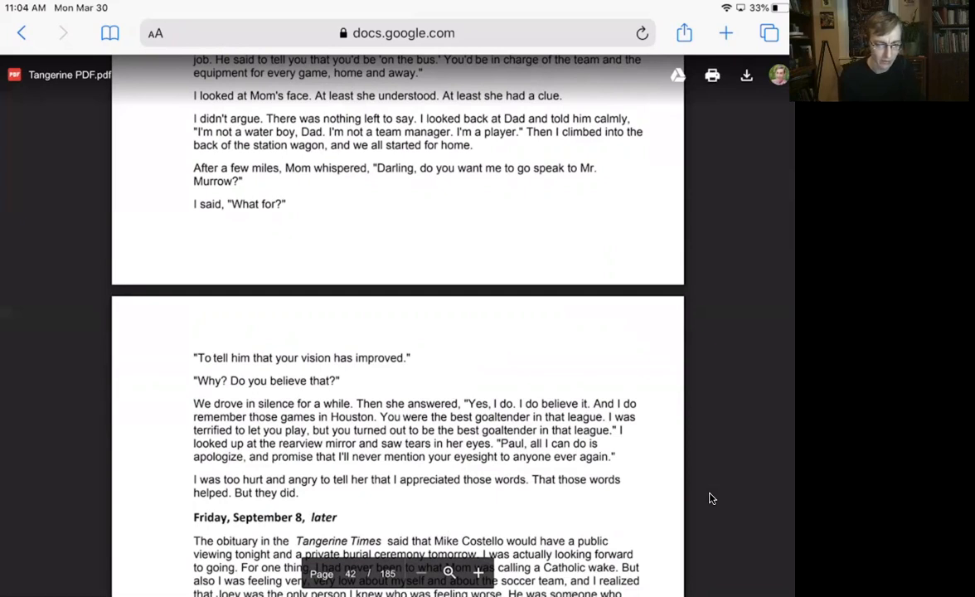
pyautogui.scroll(-3)
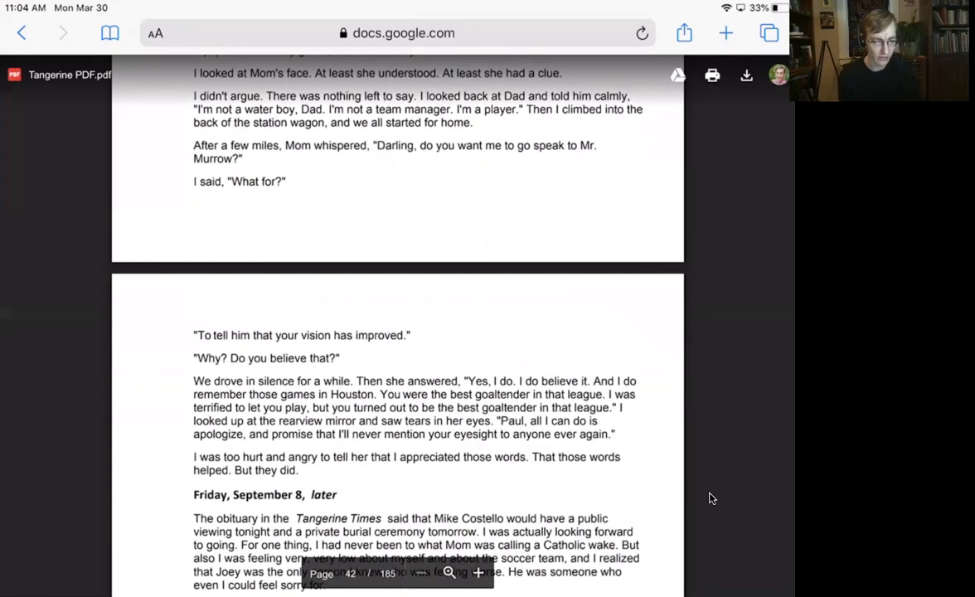
pyautogui.scroll(-3)
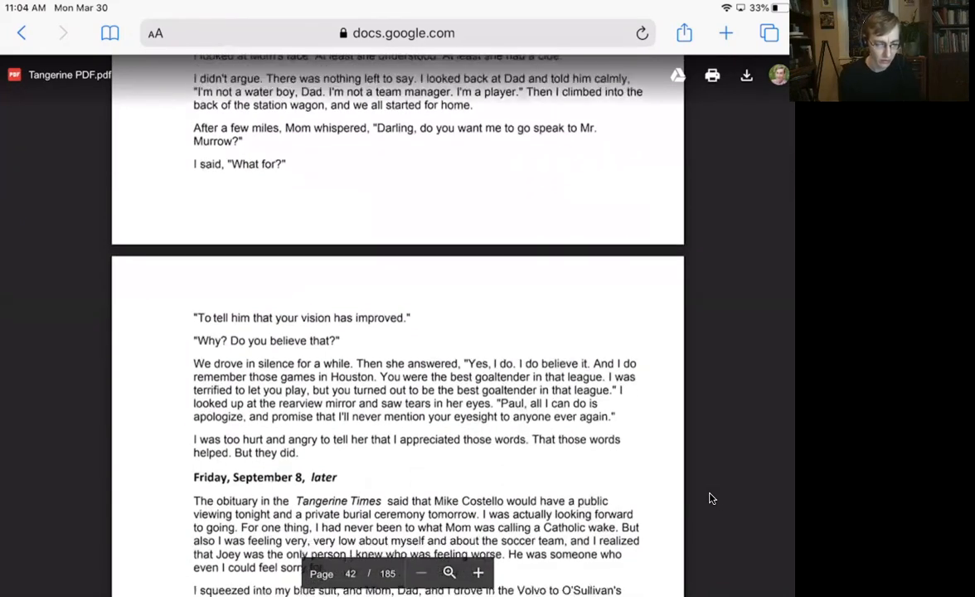
pyautogui.scroll(-3)
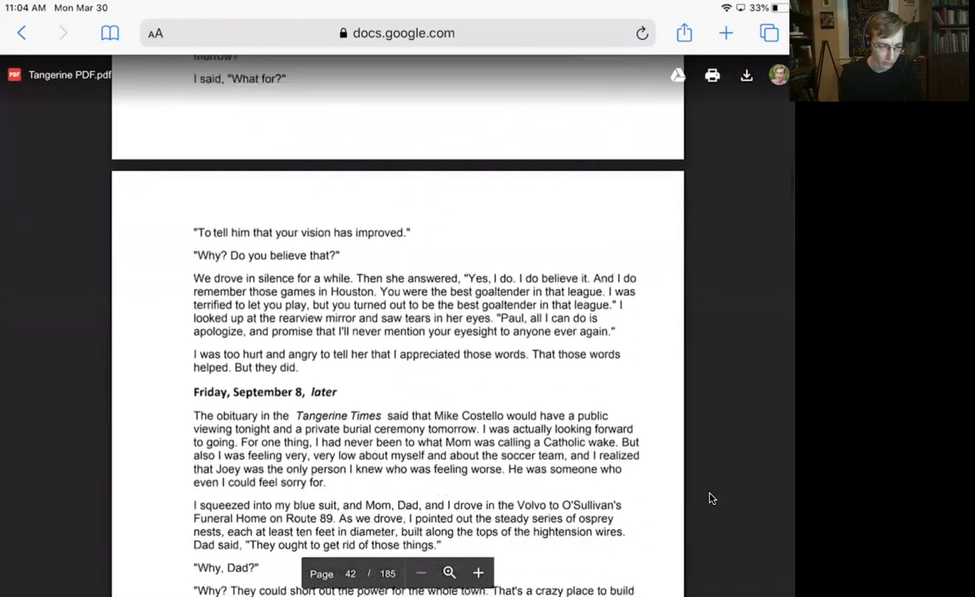
pyautogui.scroll(-3)
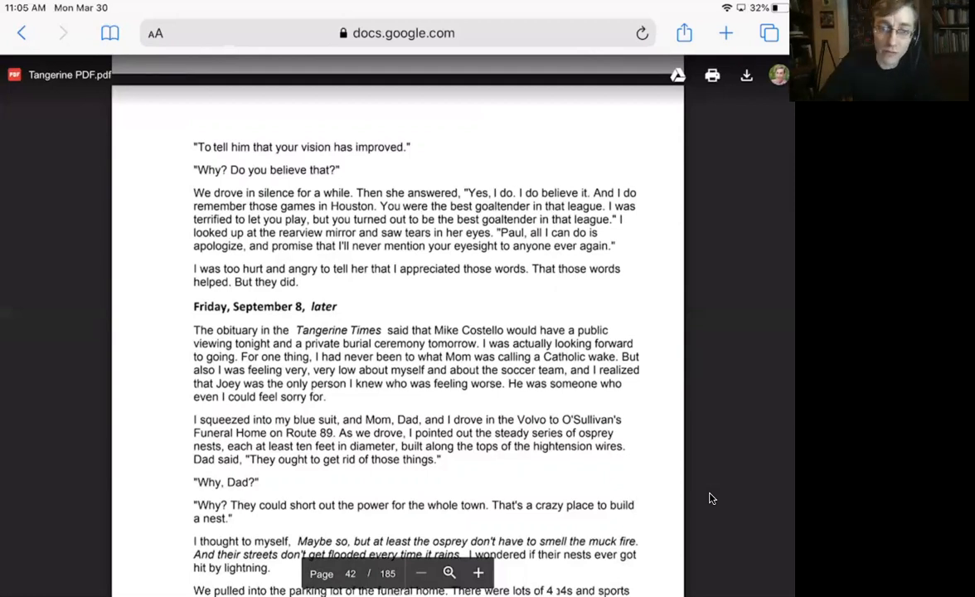
pyautogui.moveTo(669, 461)
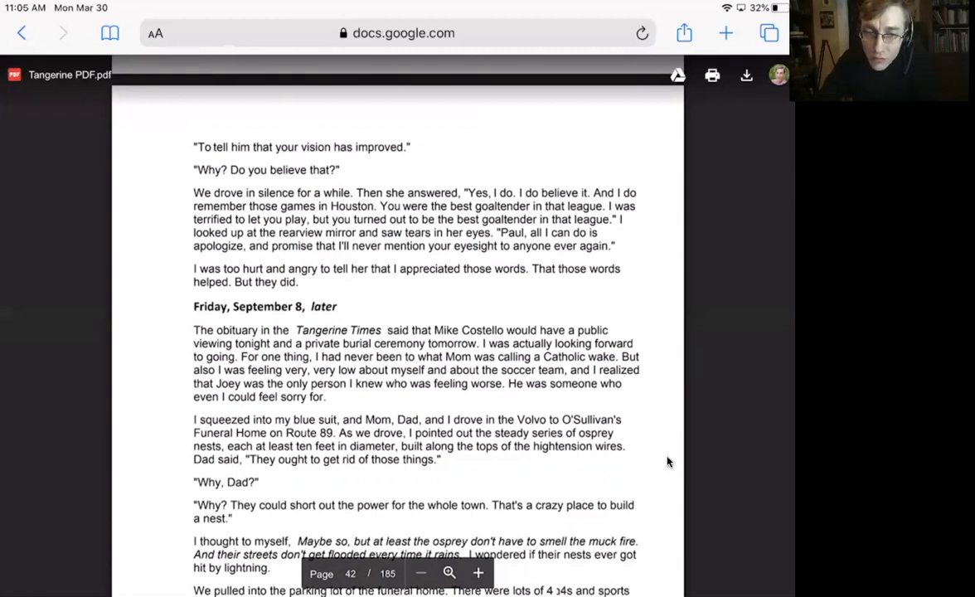
pyautogui.moveTo(501, 76)
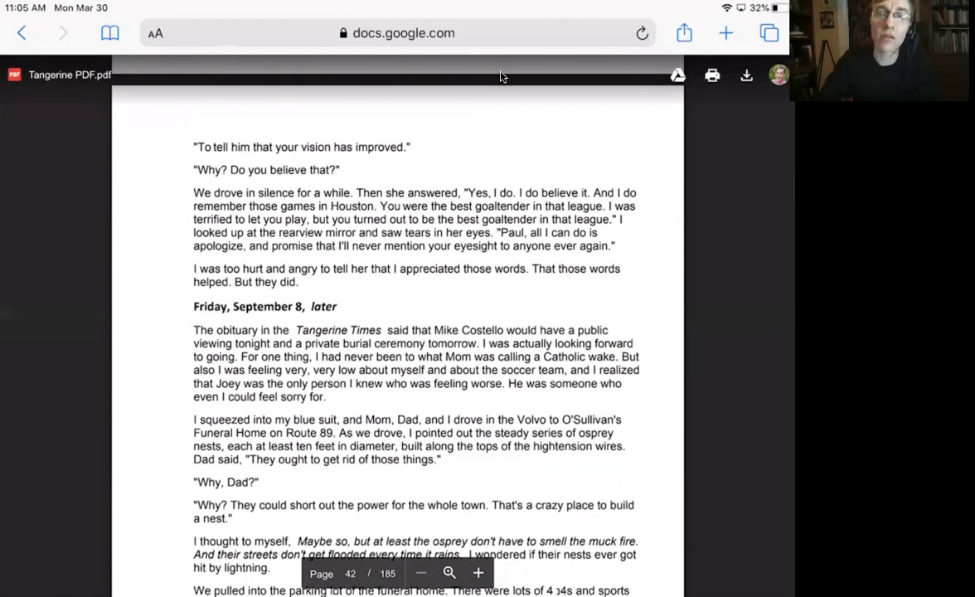